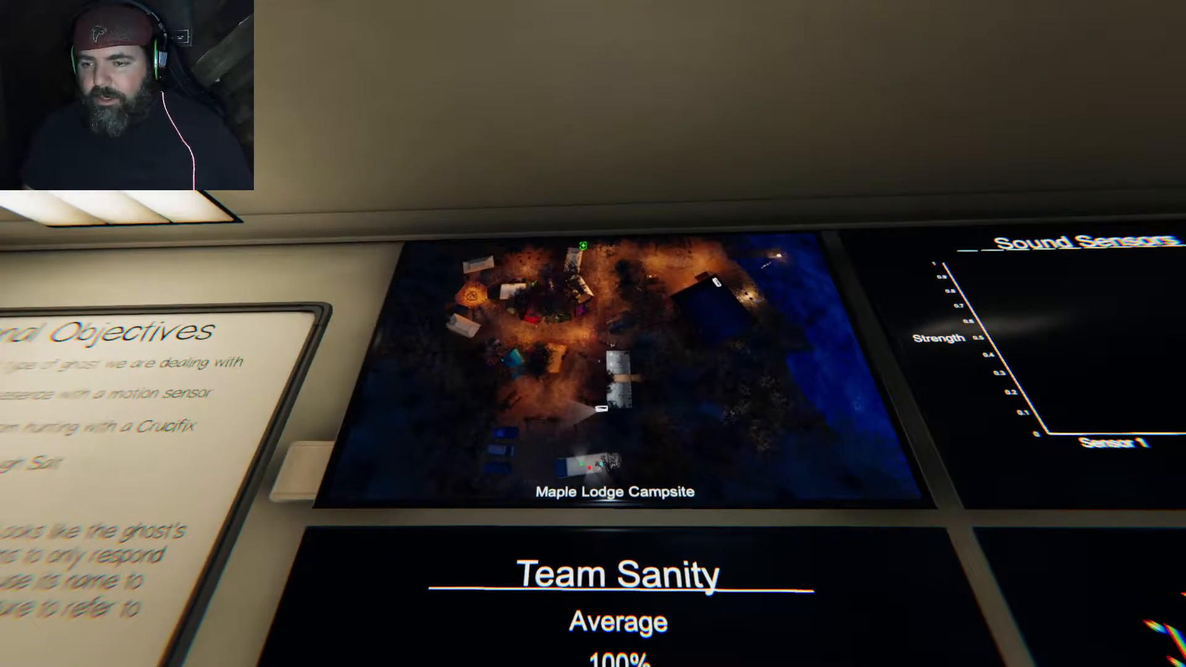
mouse_move(593, 334)
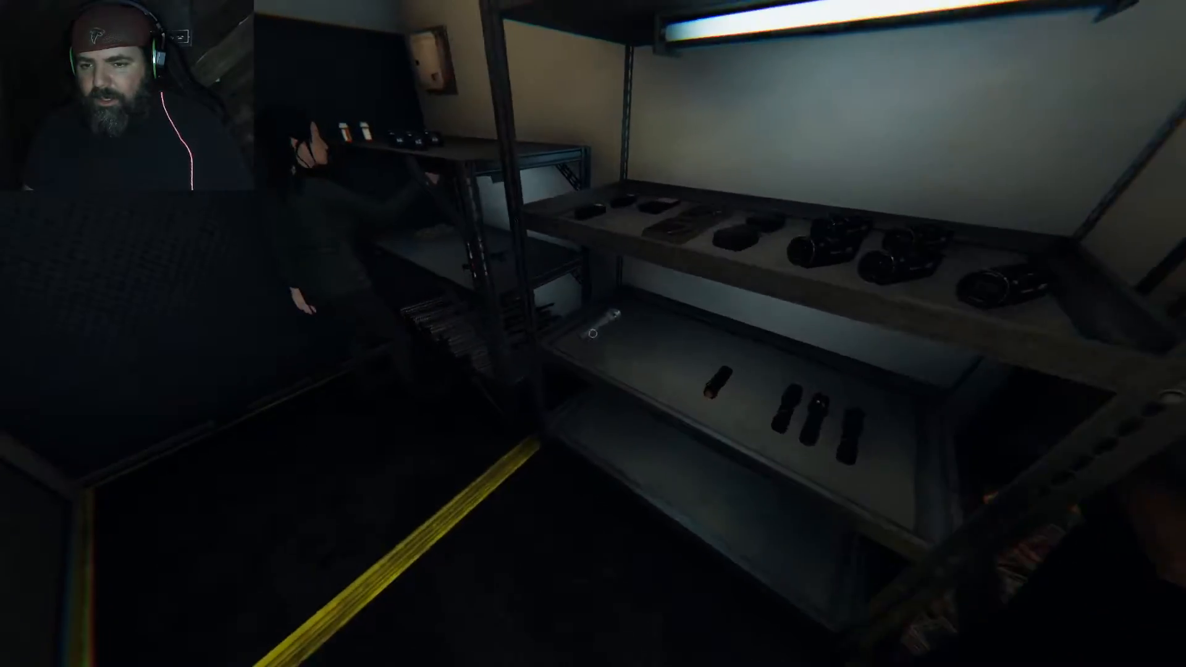
mouse_move(593, 333)
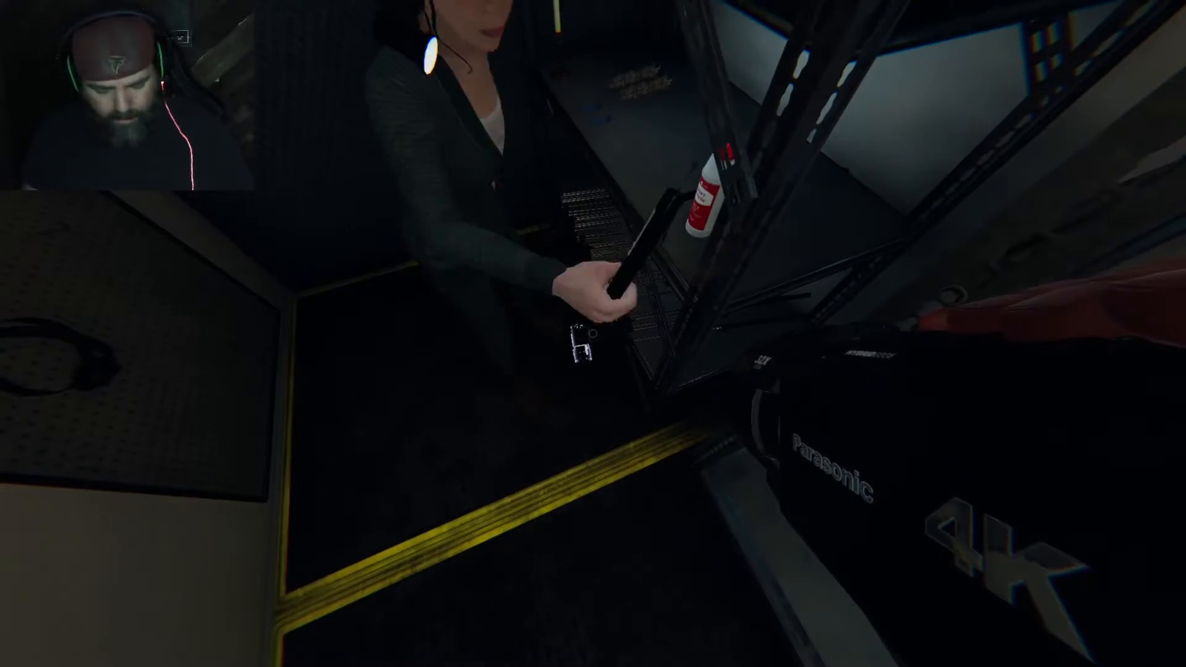
mouse_move(593, 334)
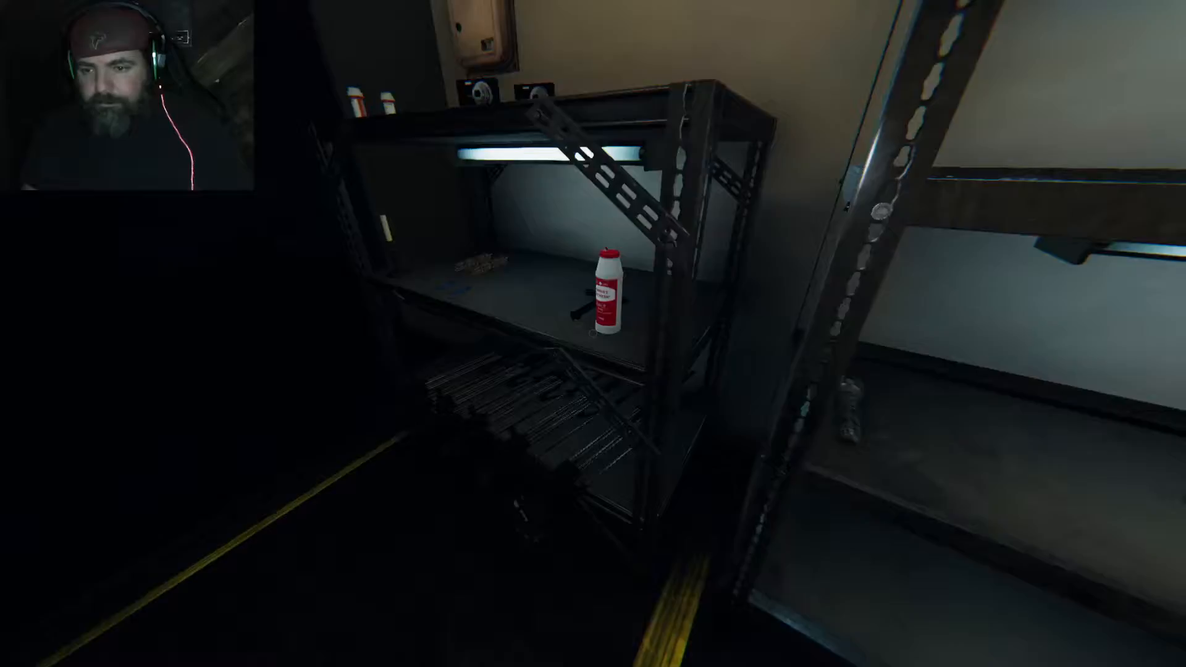
mouse_move(593, 334)
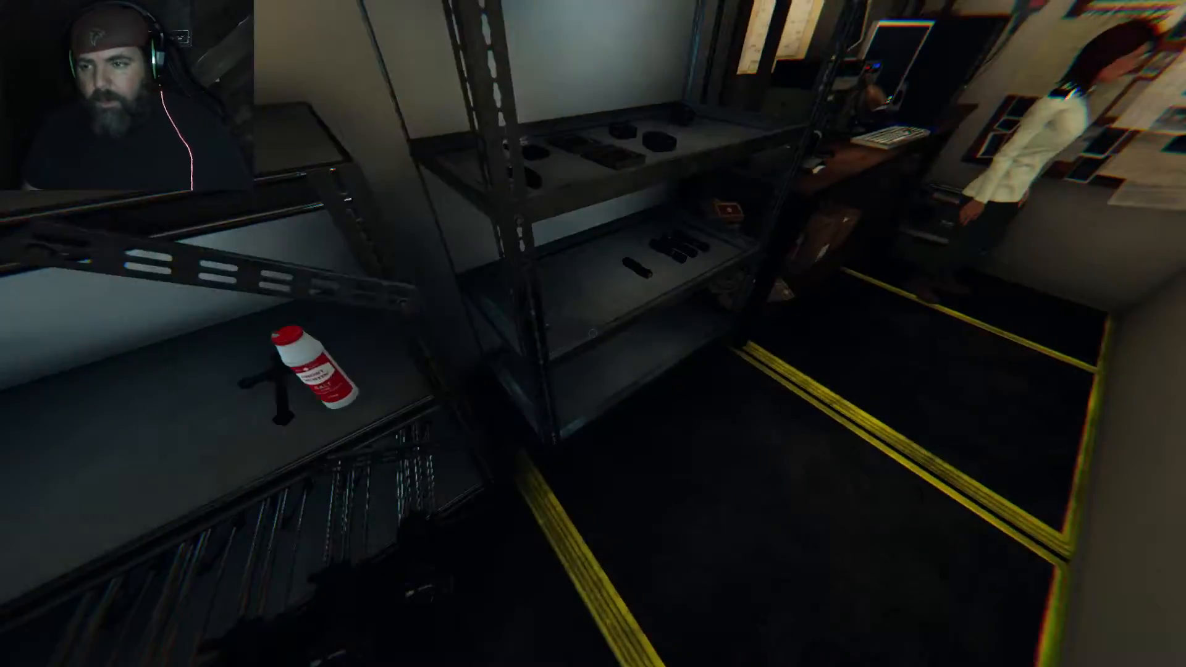
mouse_move(592, 333)
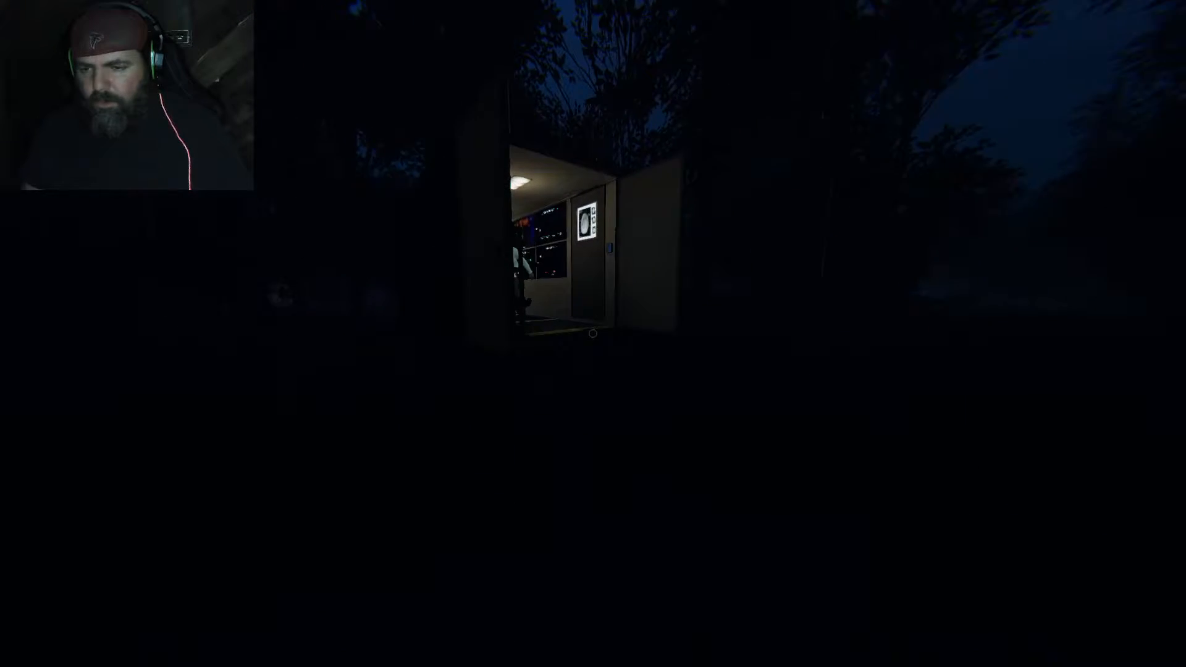
Step: Walk back into the truck toward the shelves holding the crucifix and salt
key("w")
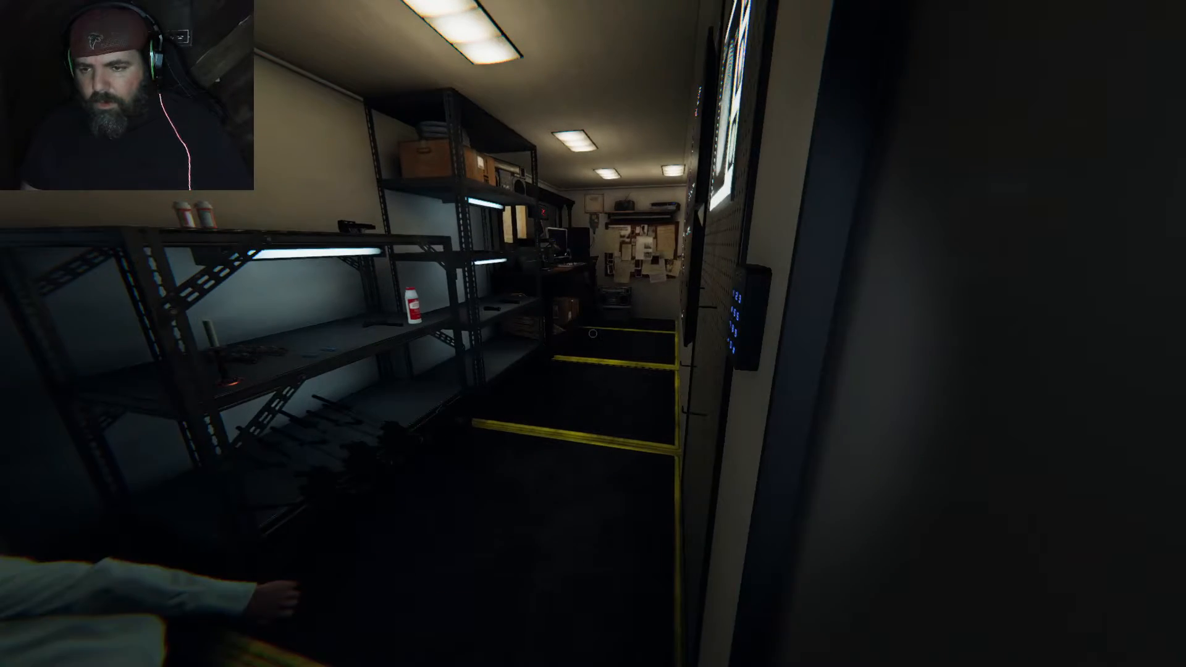
mouse_move(593, 334)
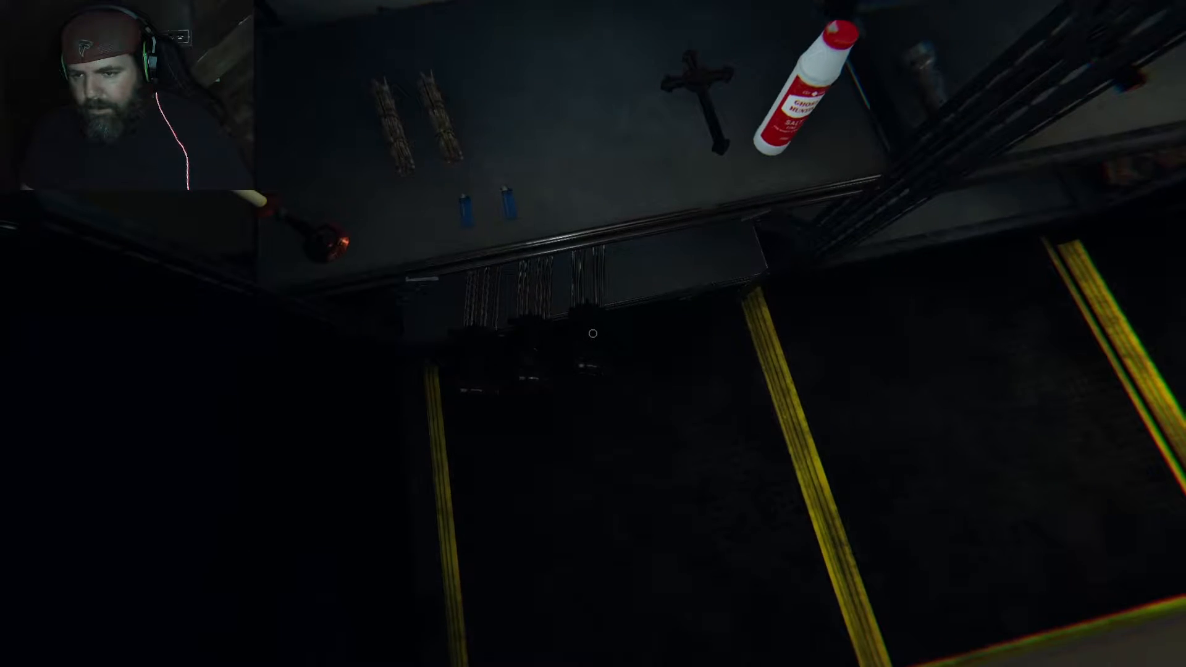
mouse_move(593, 334)
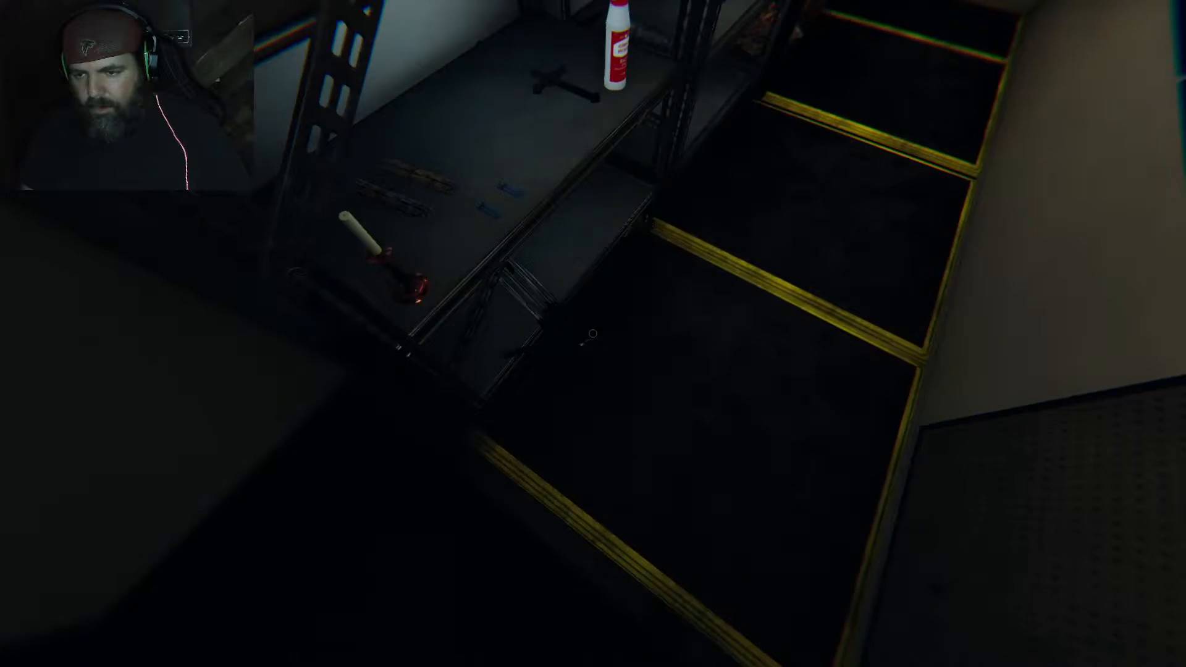
mouse_move(592, 333)
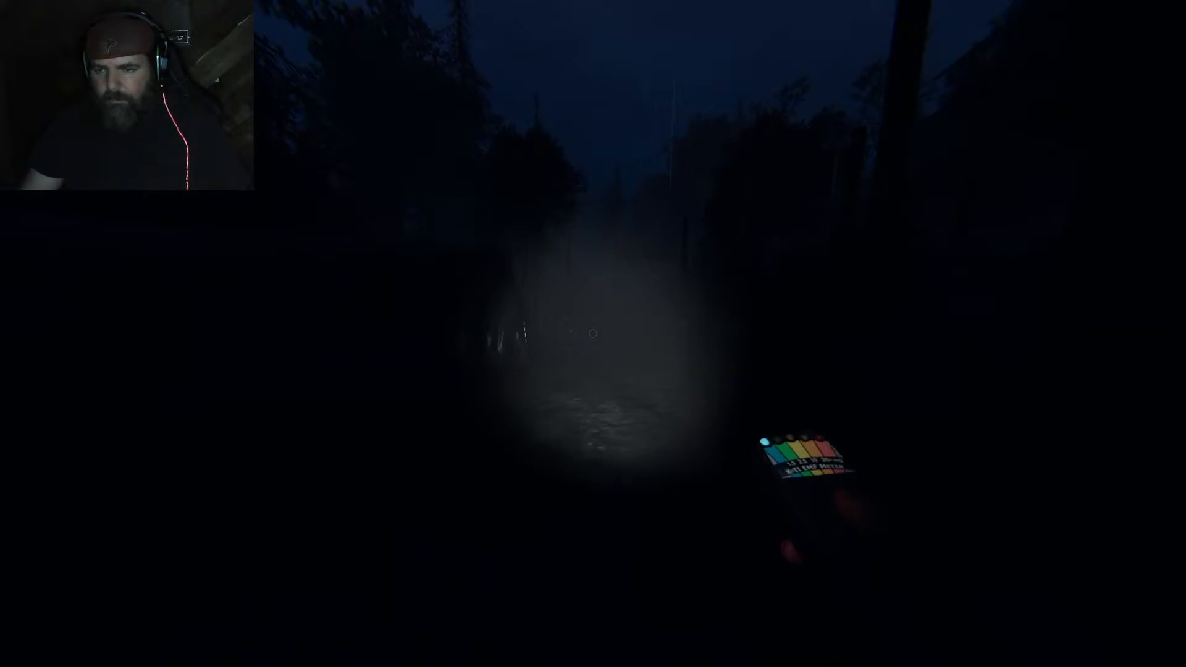
mouse_move(593, 333)
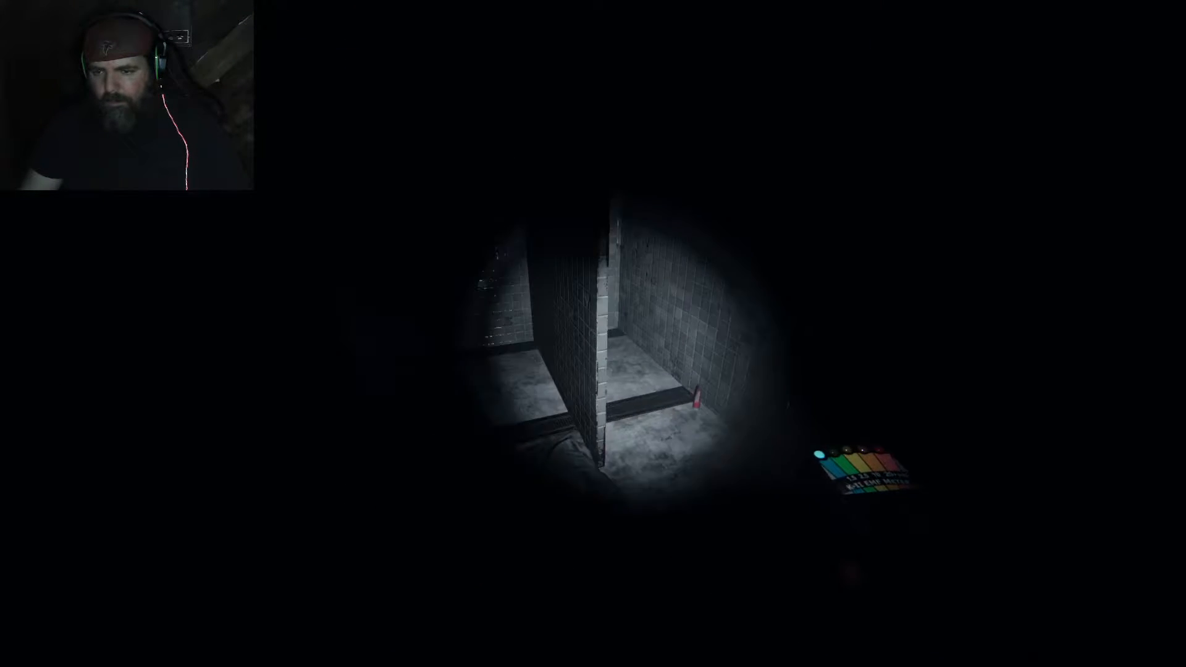
mouse_move(605, 340)
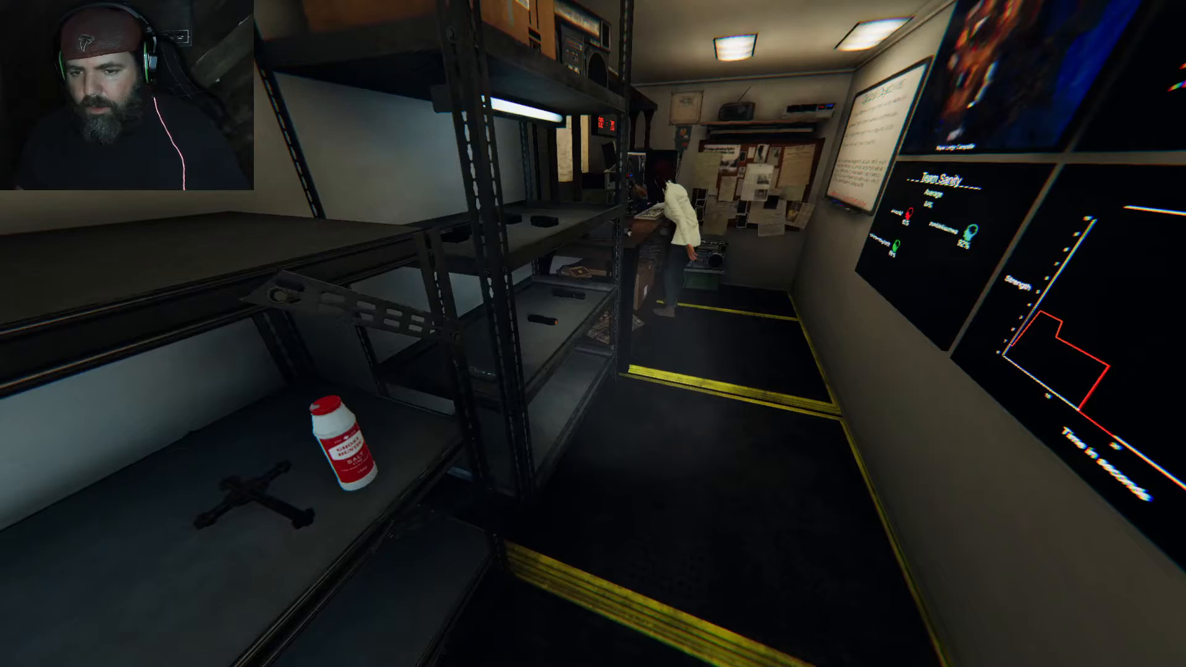
mouse_move(593, 333)
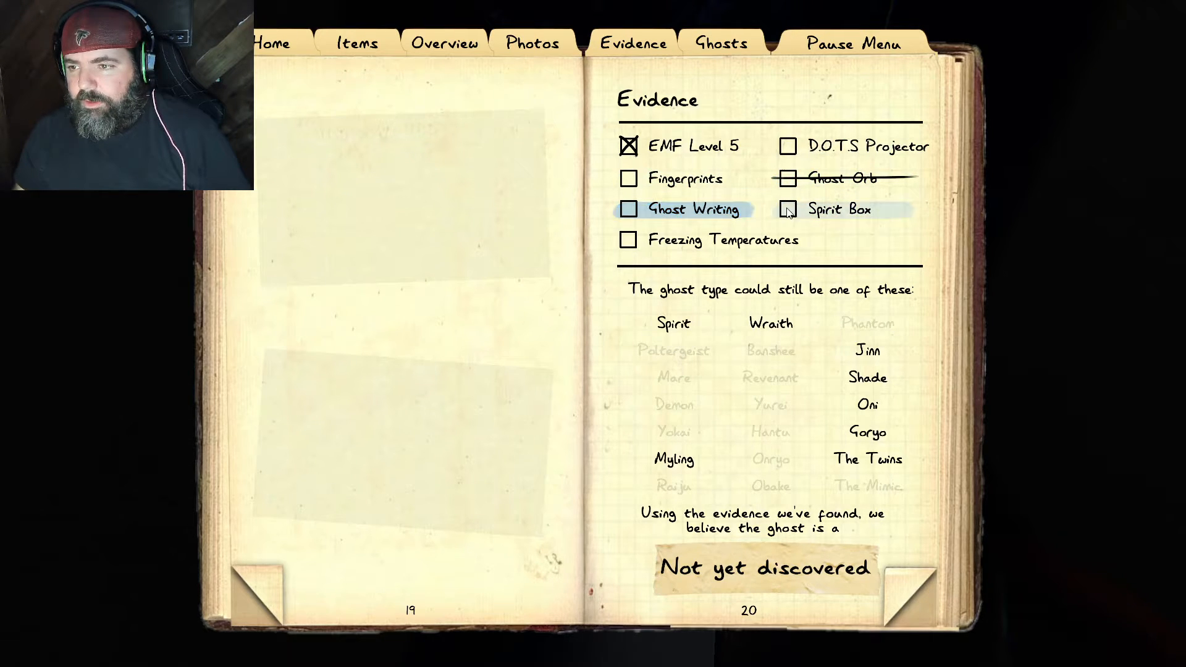
Step: Close the journal showing EMF Level 5 marked and Ghost Orb ruled out
left_click(786, 209)
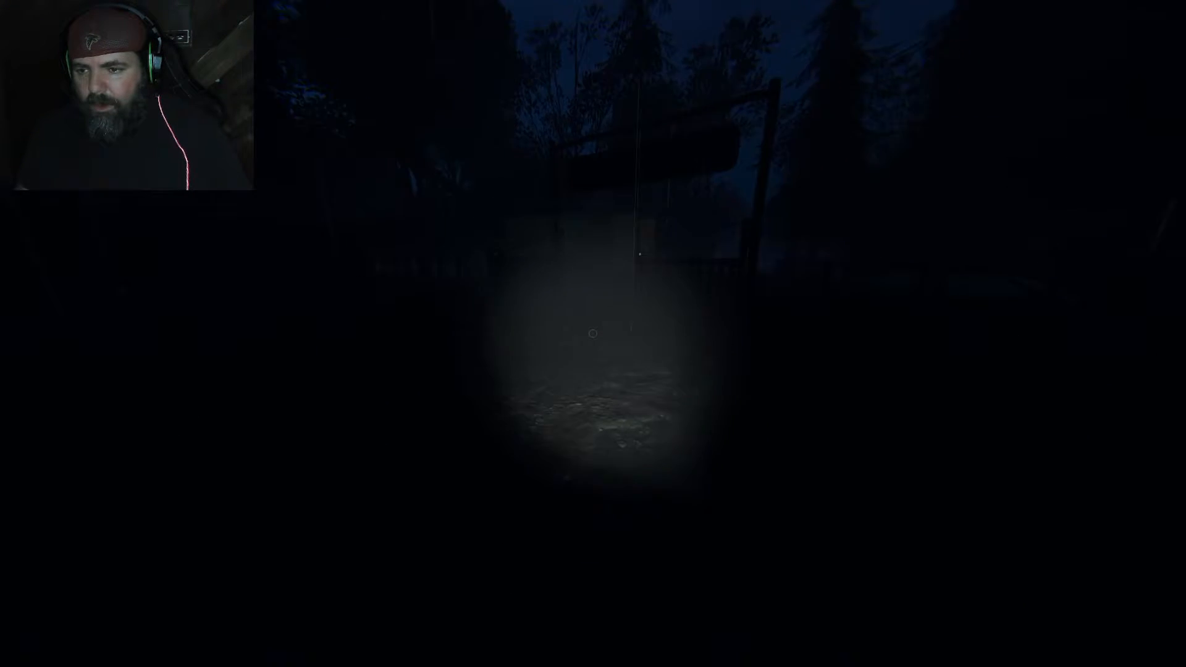
mouse_move(593, 334)
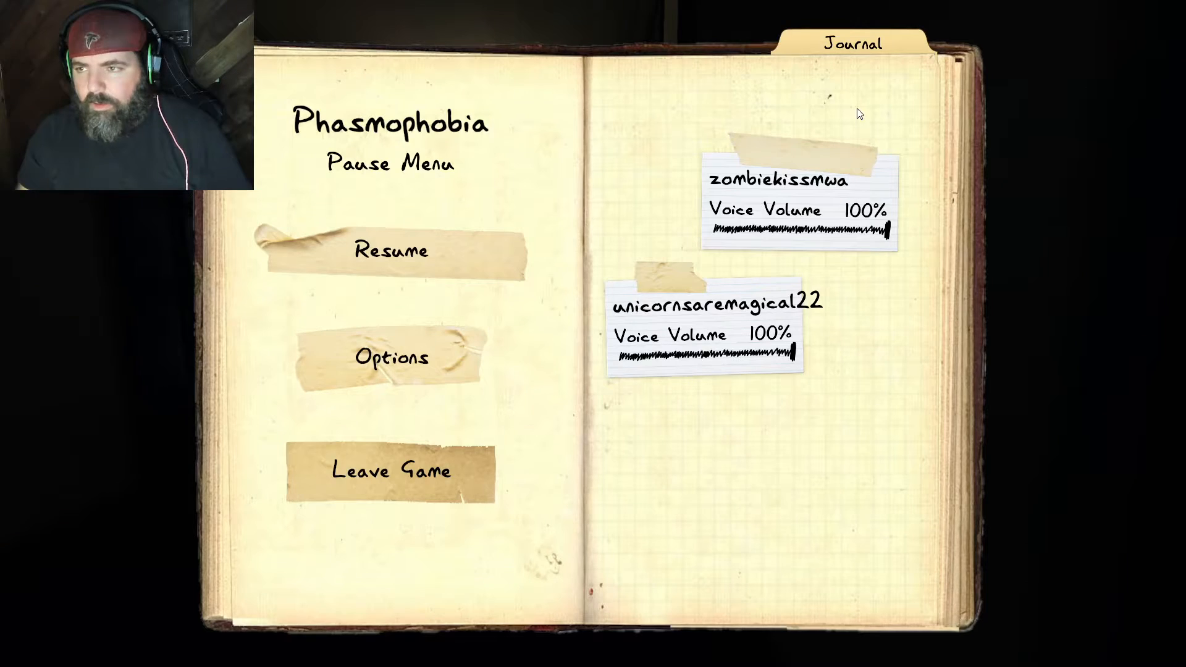
Step: Lower the display resolution to 1600x1024, confirm the change, and resume play
left_click(390, 357)
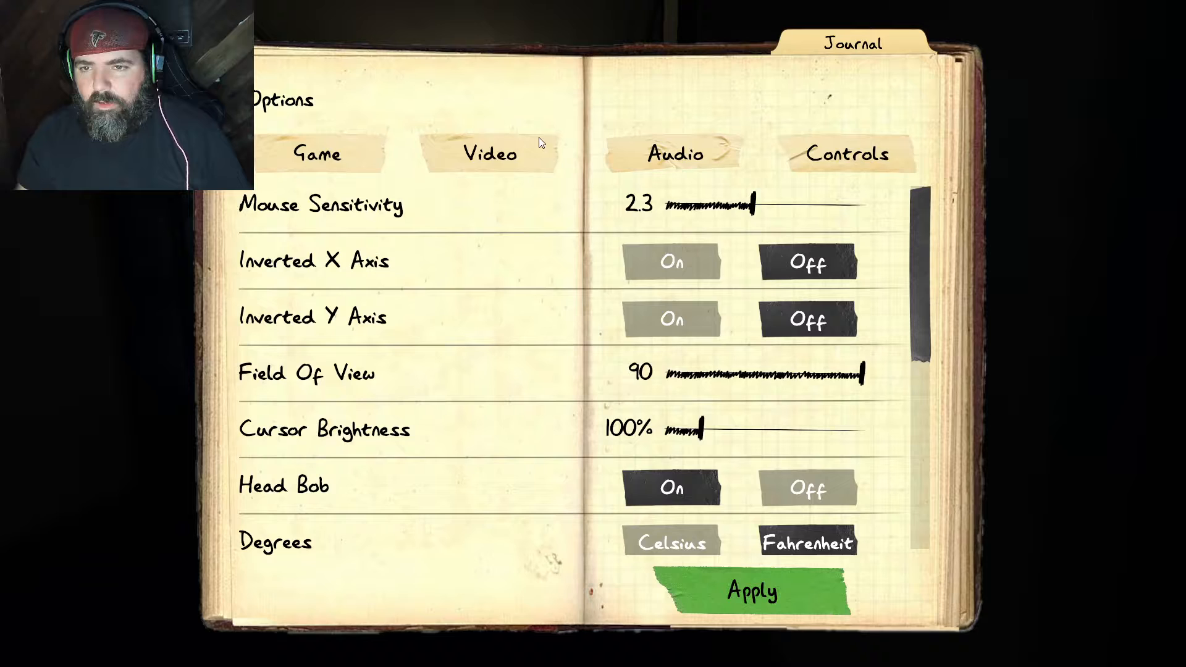
left_click(490, 154)
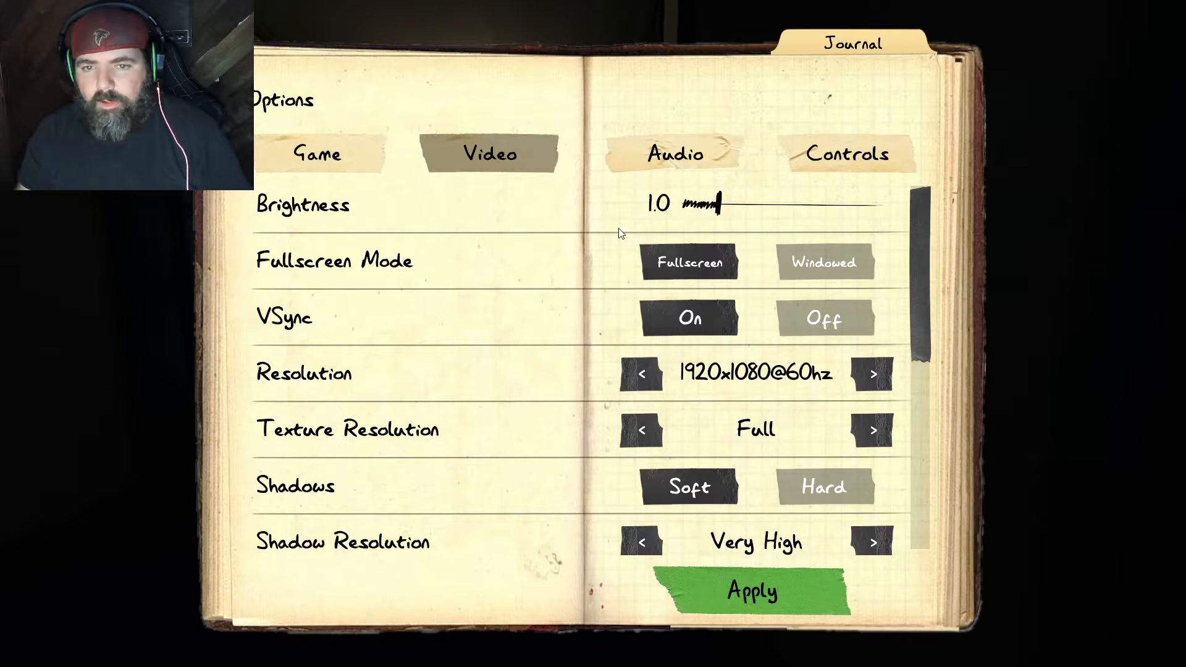
mouse_move(639, 322)
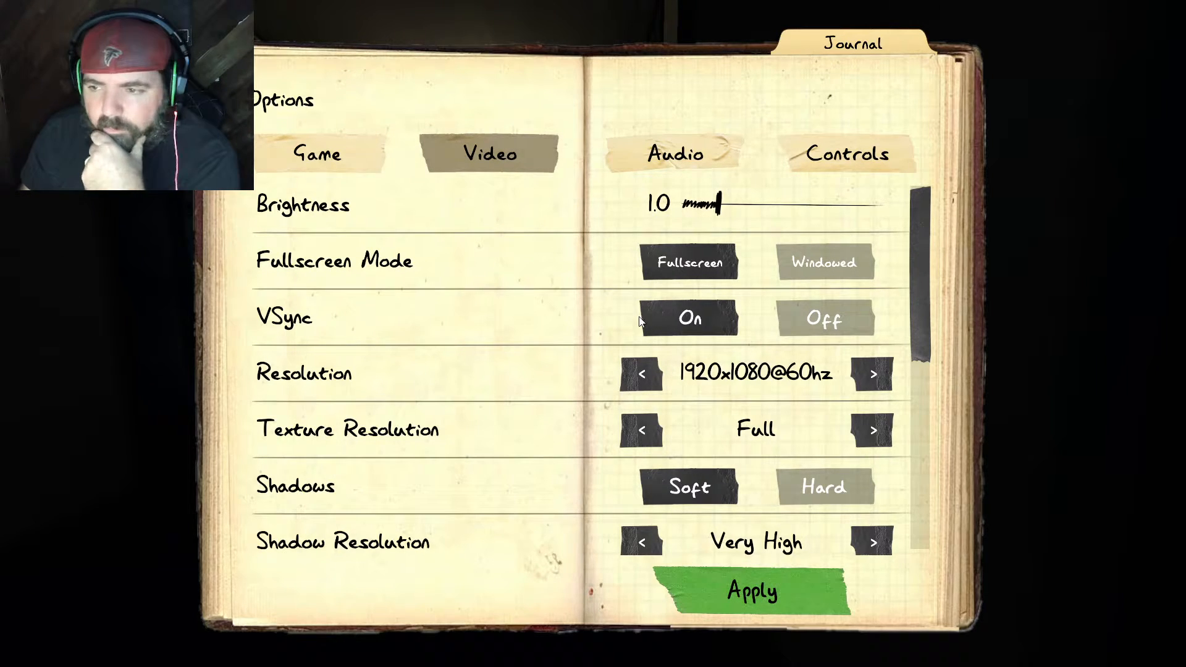
left_click(640, 374)
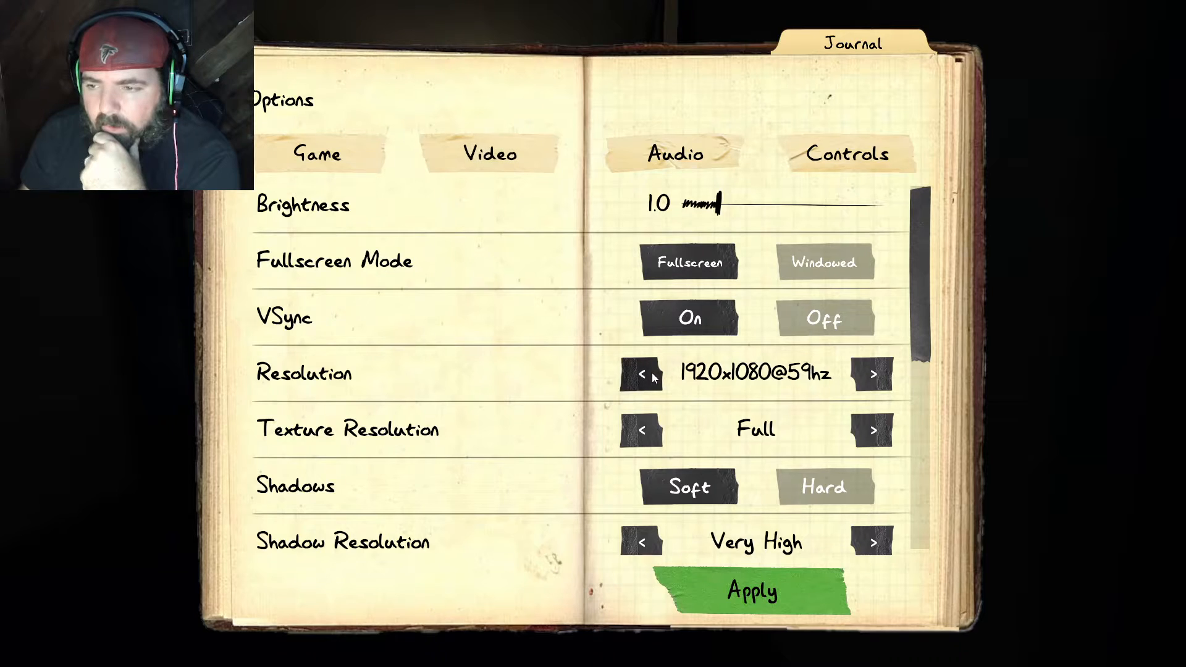
left_click(641, 373)
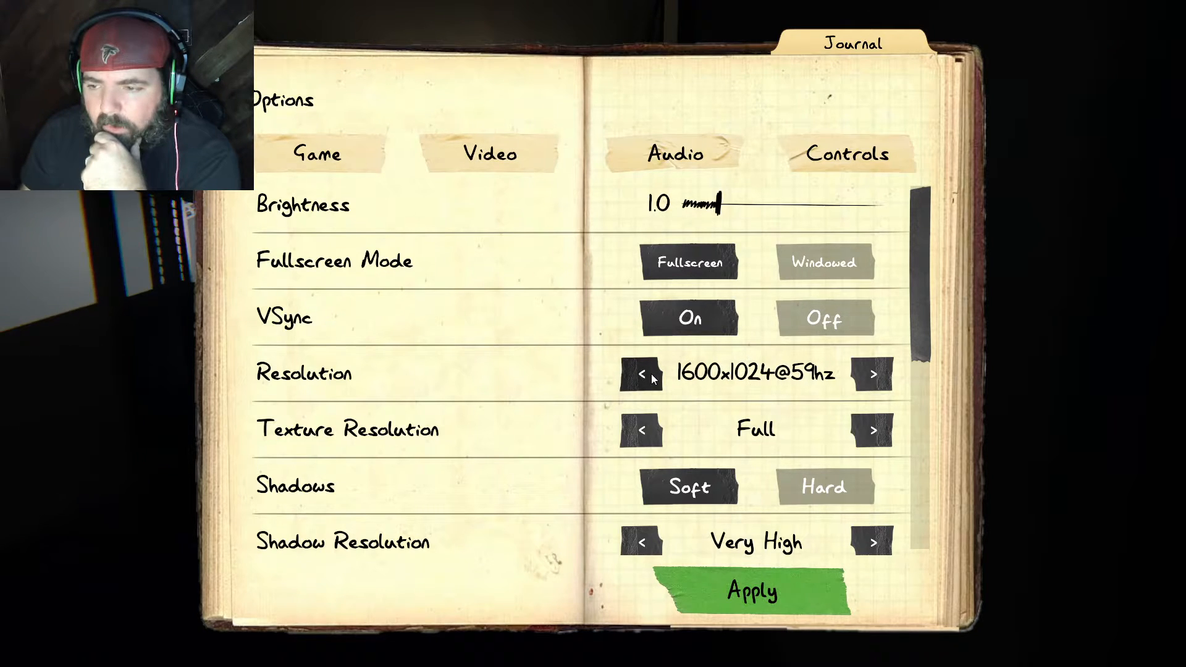
left_click(750, 592)
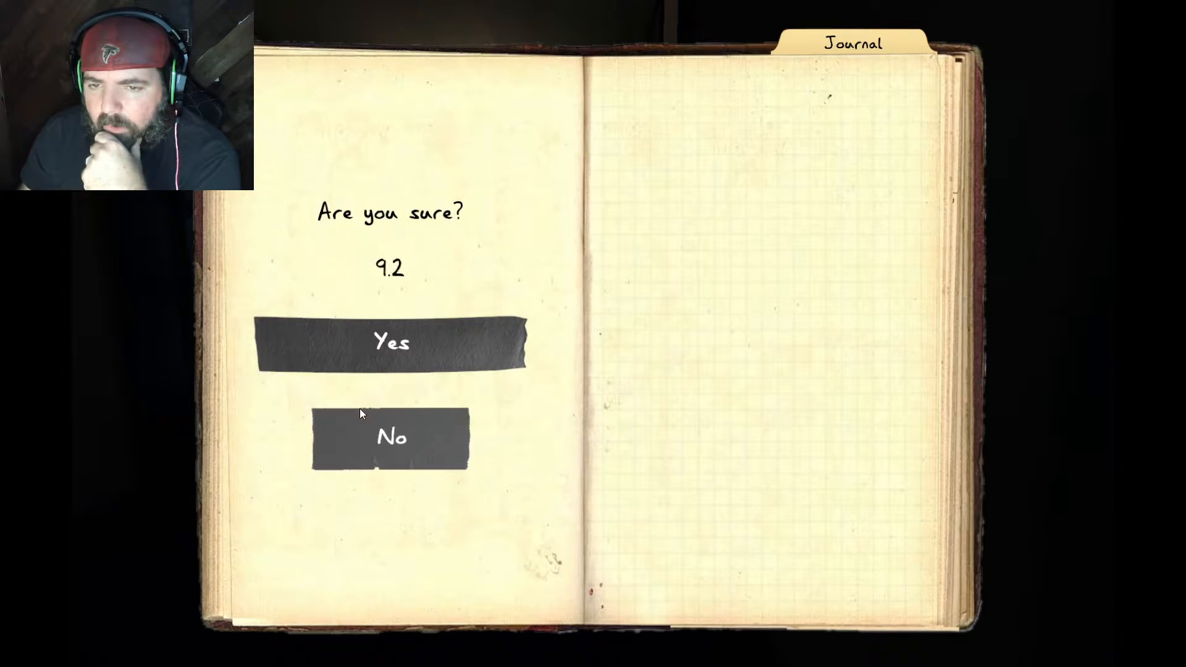
left_click(389, 438)
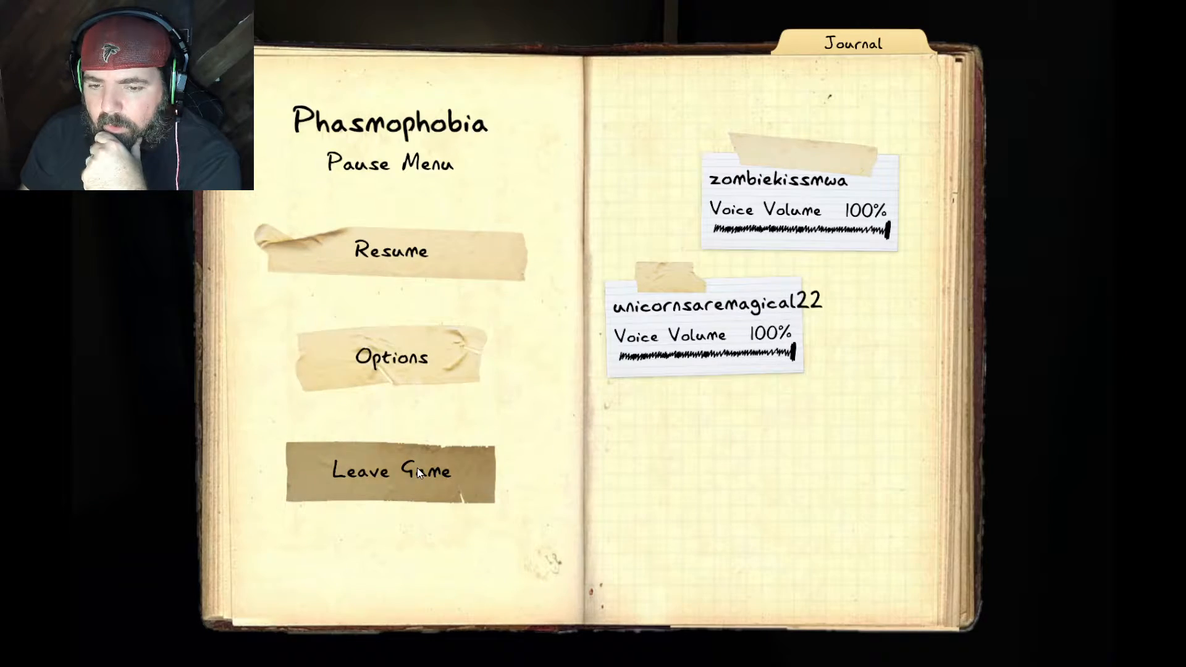
left_click(391, 250)
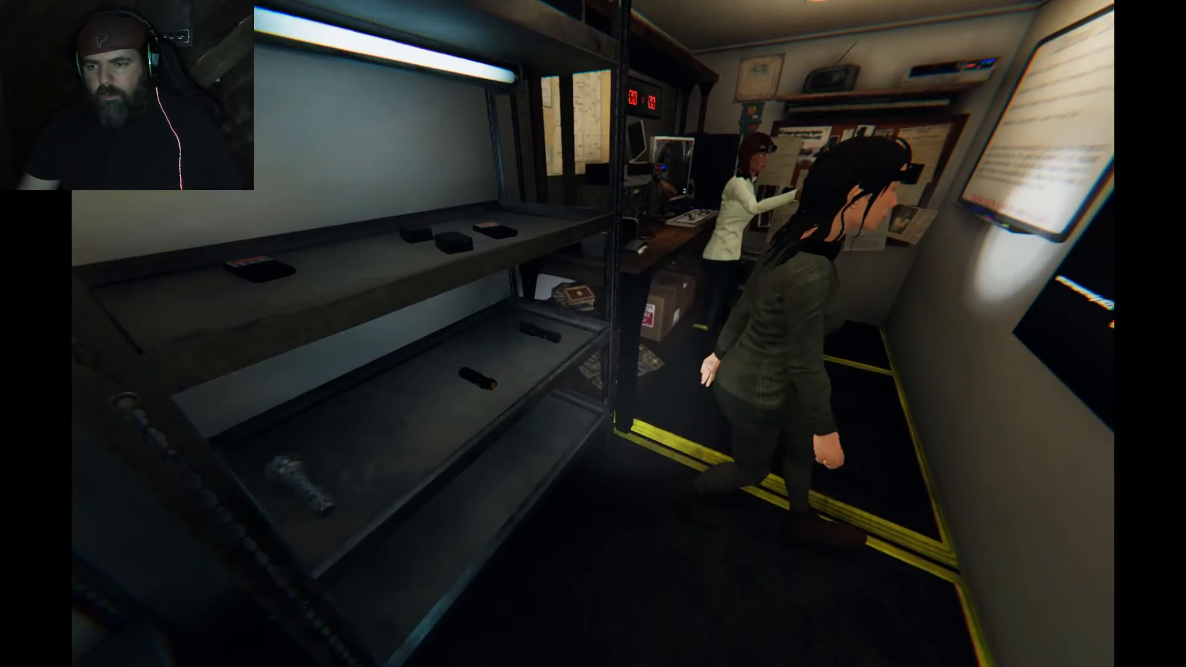
mouse_move(593, 333)
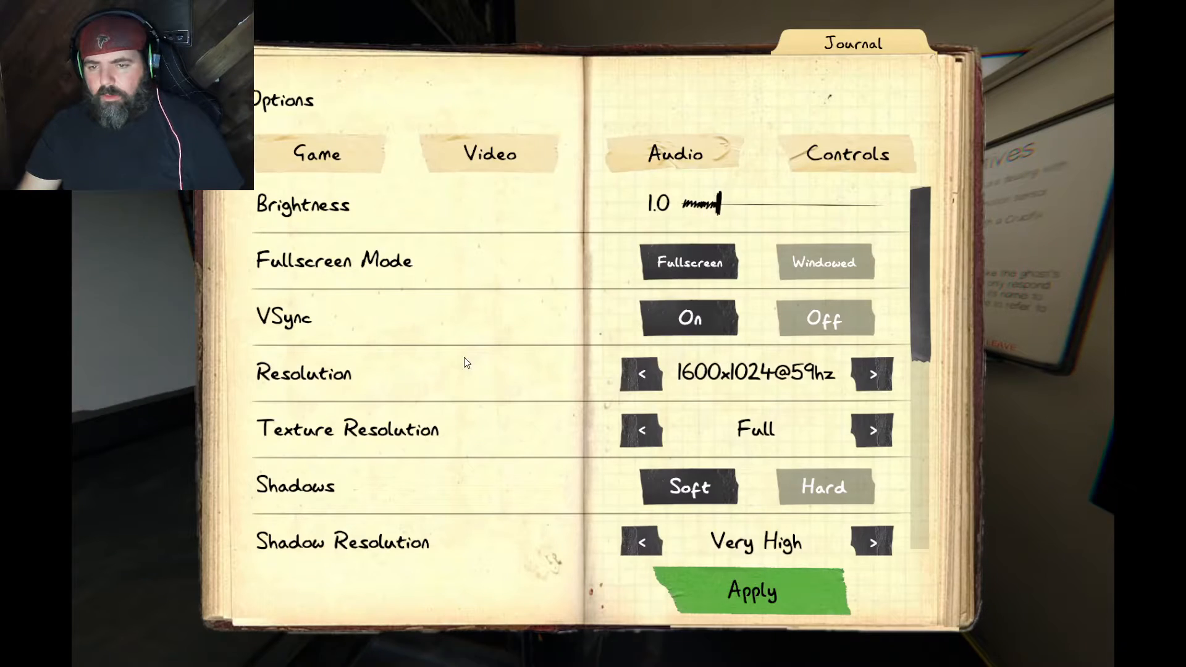
Step: Set the resolution to 1280x1024@60hz and resume play in the truck
left_click(641, 373)
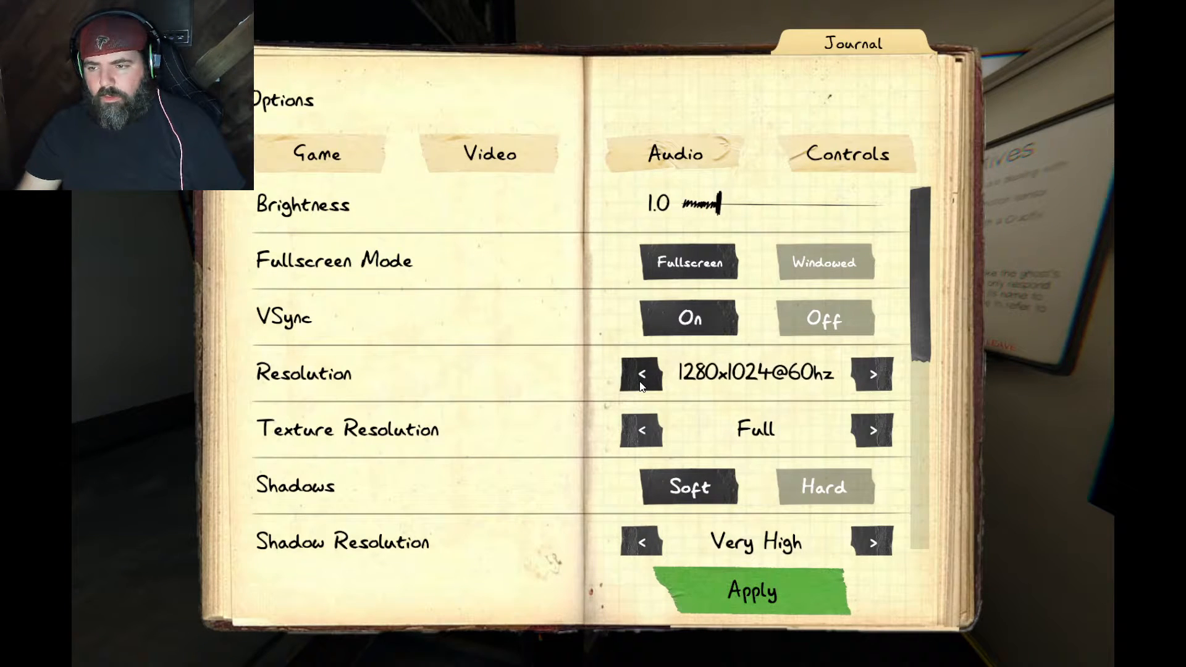
left_click(641, 373)
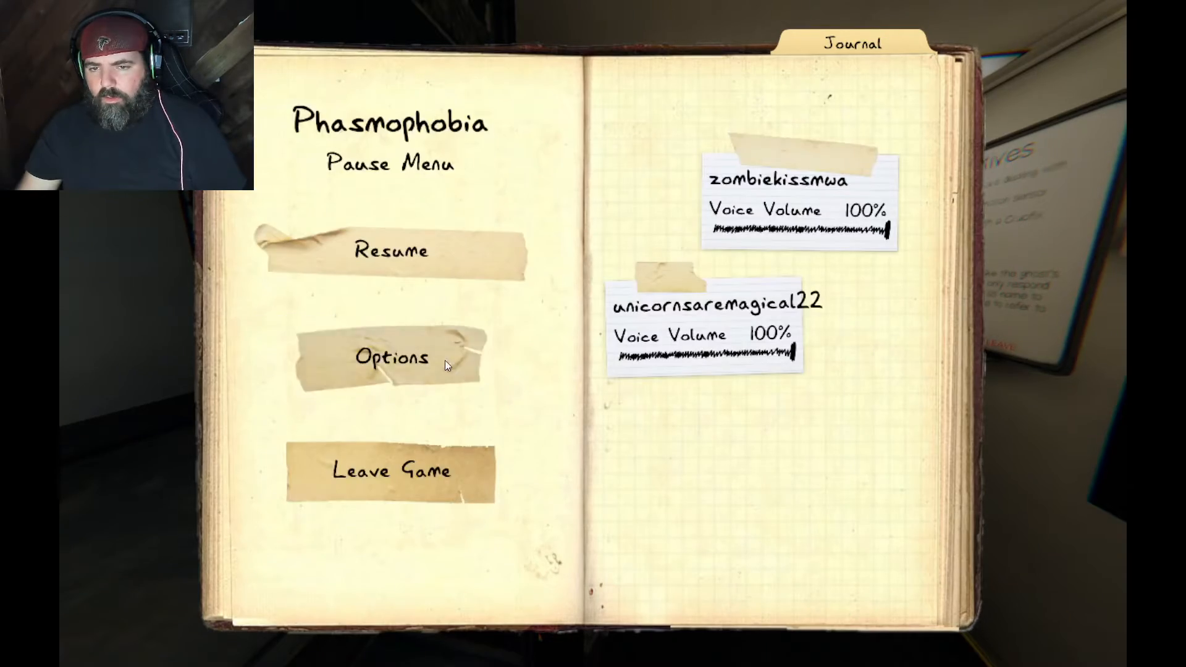
left_click(390, 250)
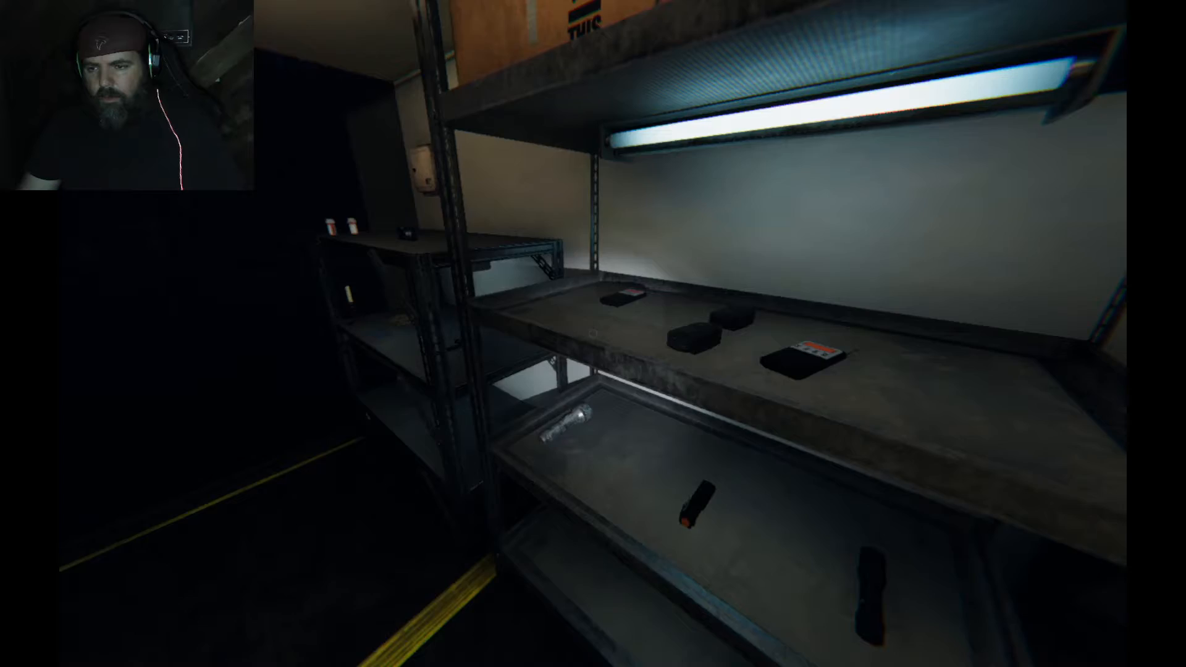
mouse_move(593, 334)
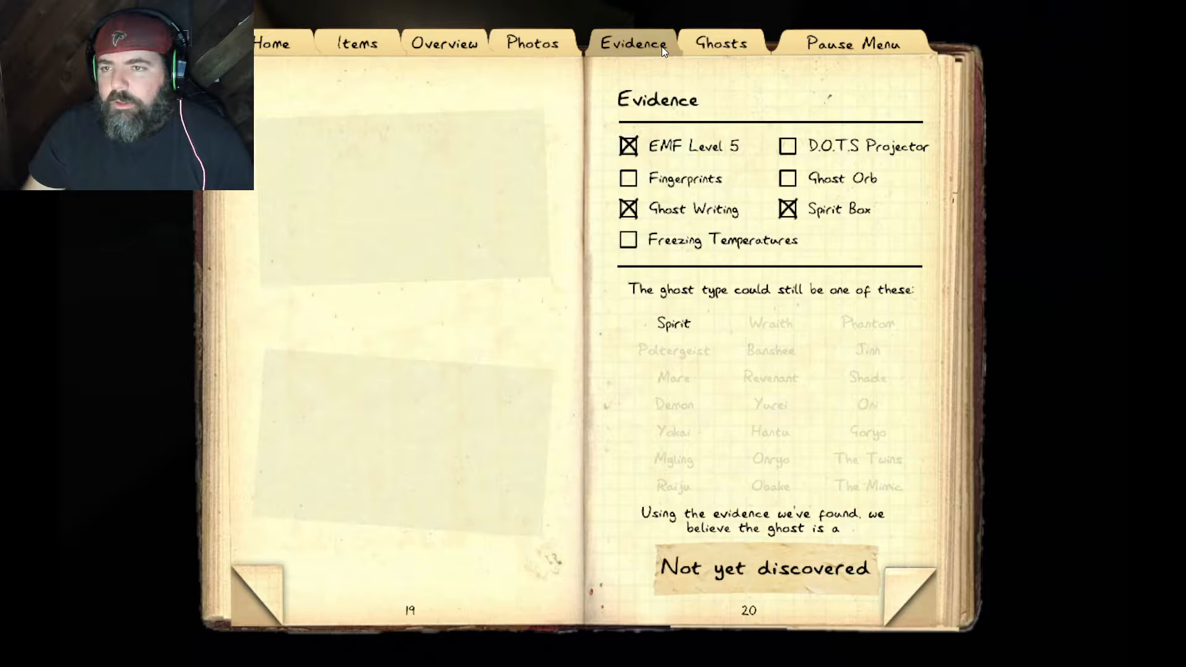
Step: View the journal's Evidence page and pick Spirit as the ghost type
left_click(672, 323)
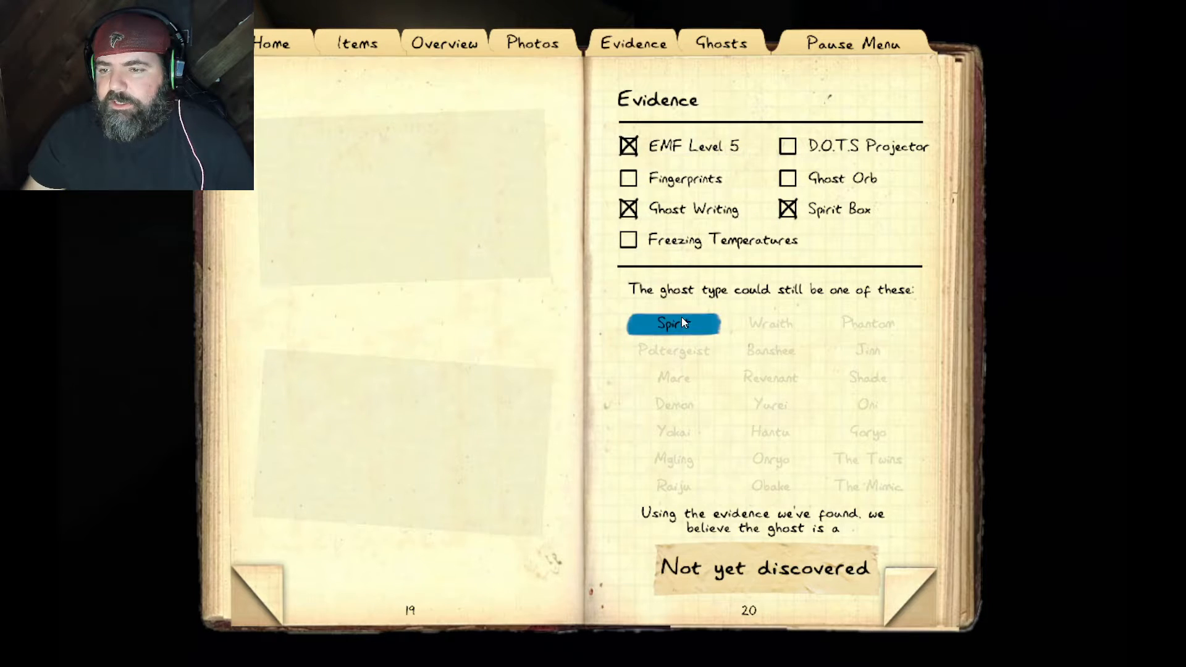
left_click(532, 44)
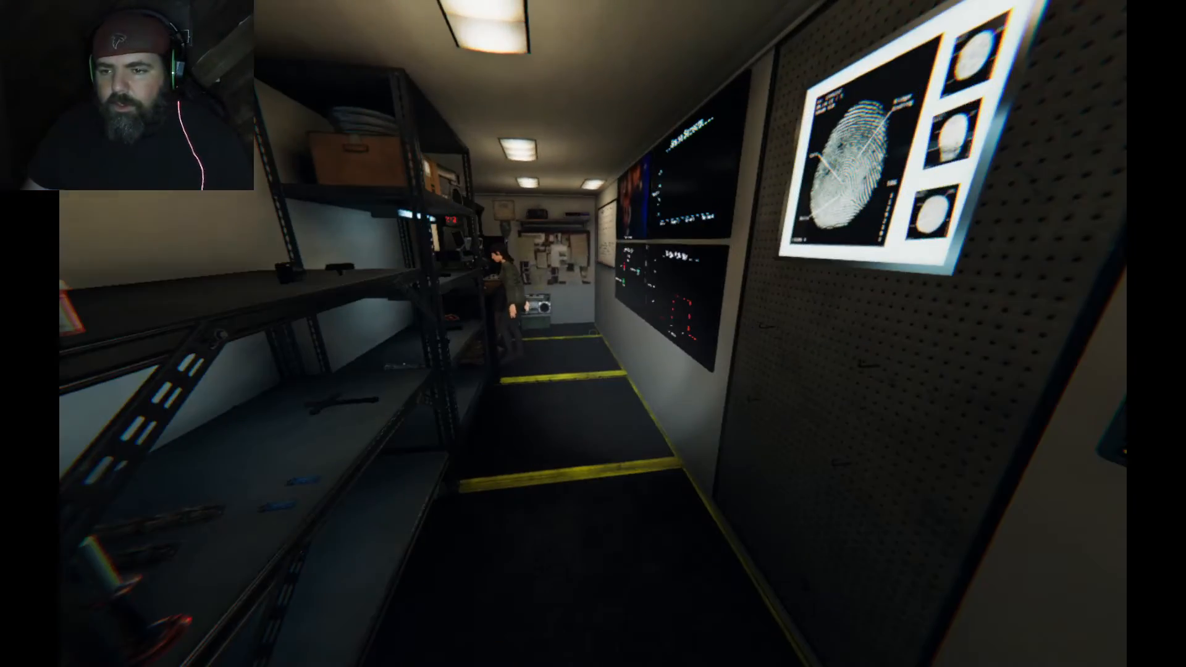
mouse_move(593, 334)
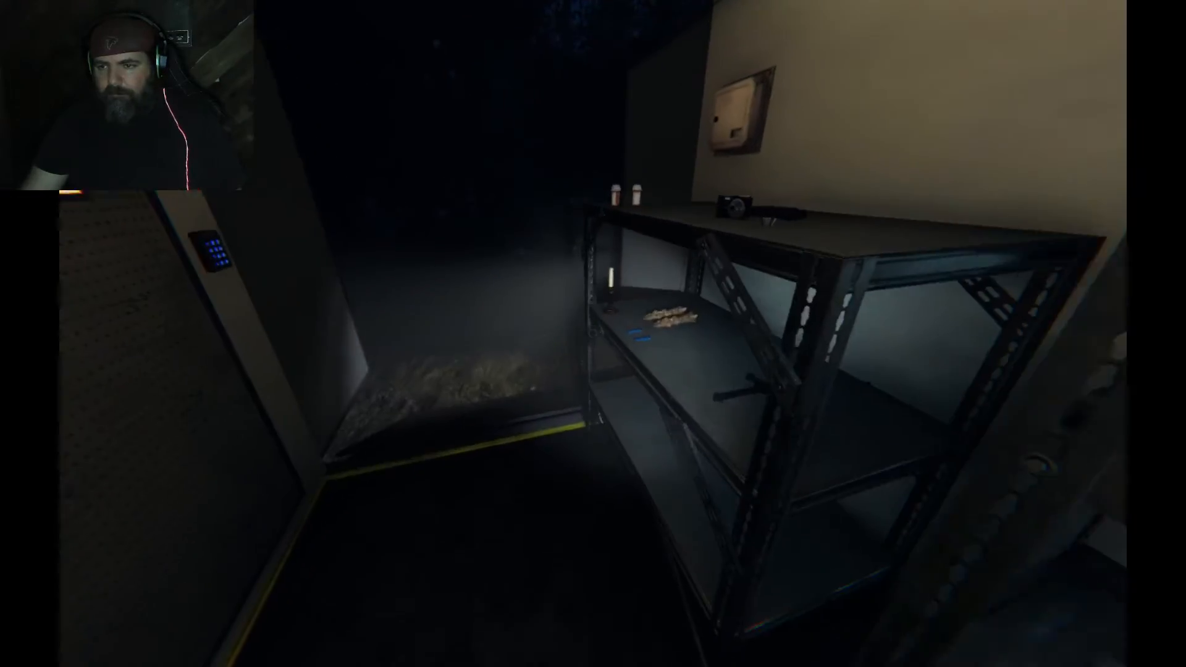
mouse_move(593, 333)
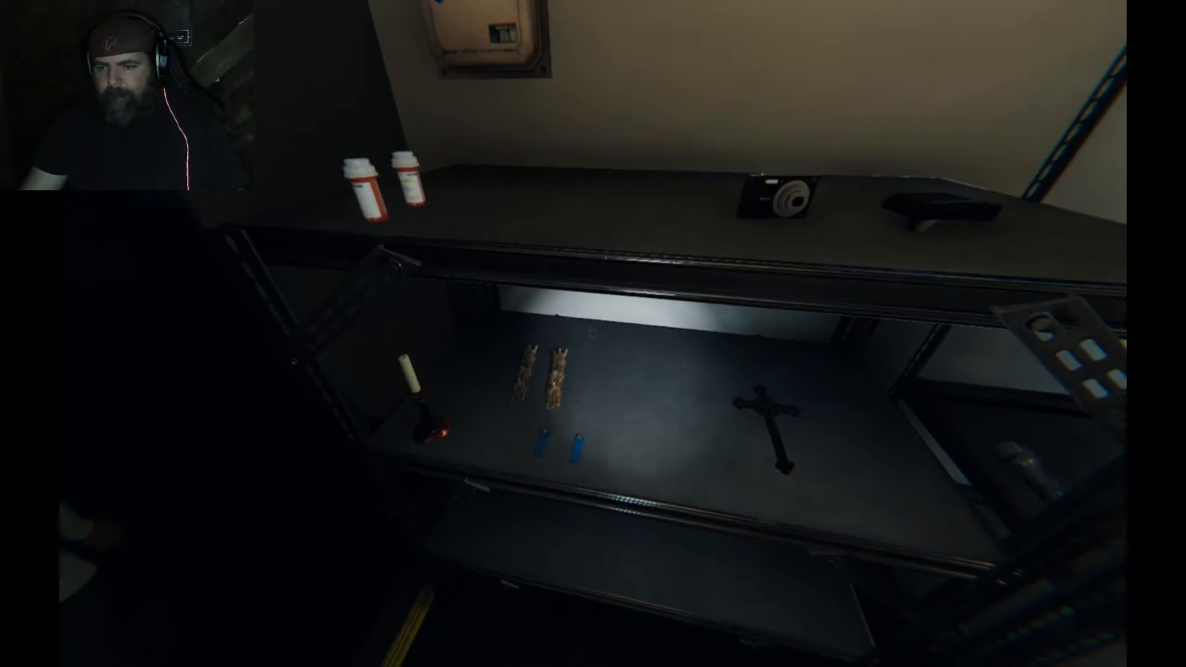
mouse_move(593, 334)
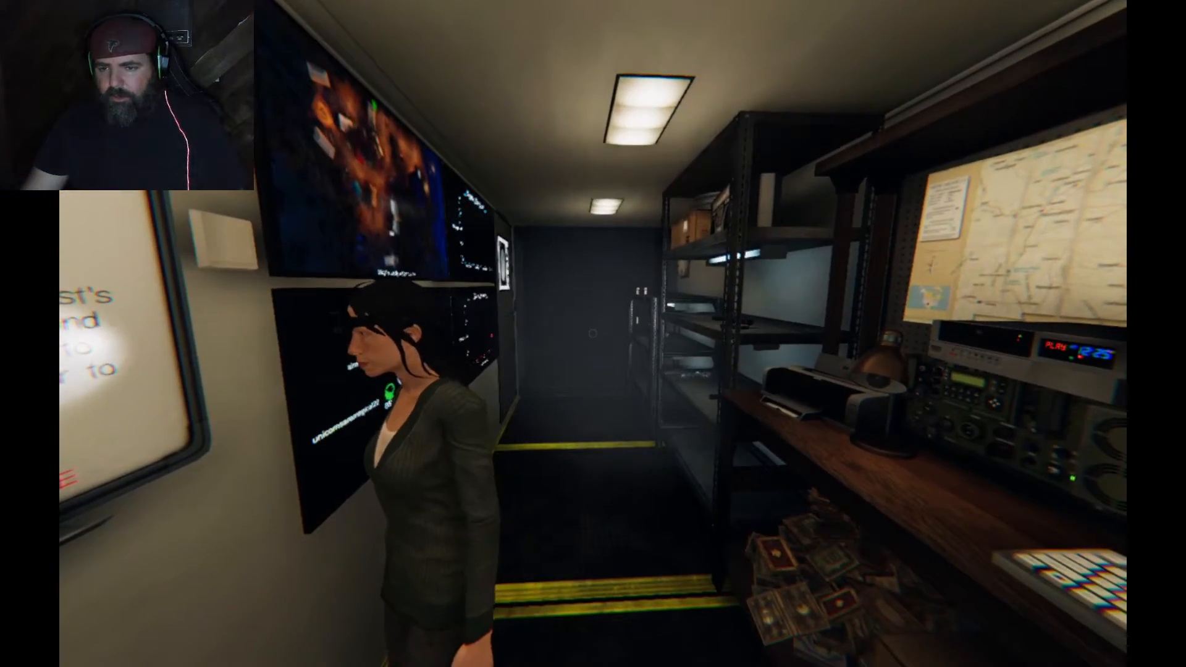
mouse_move(593, 333)
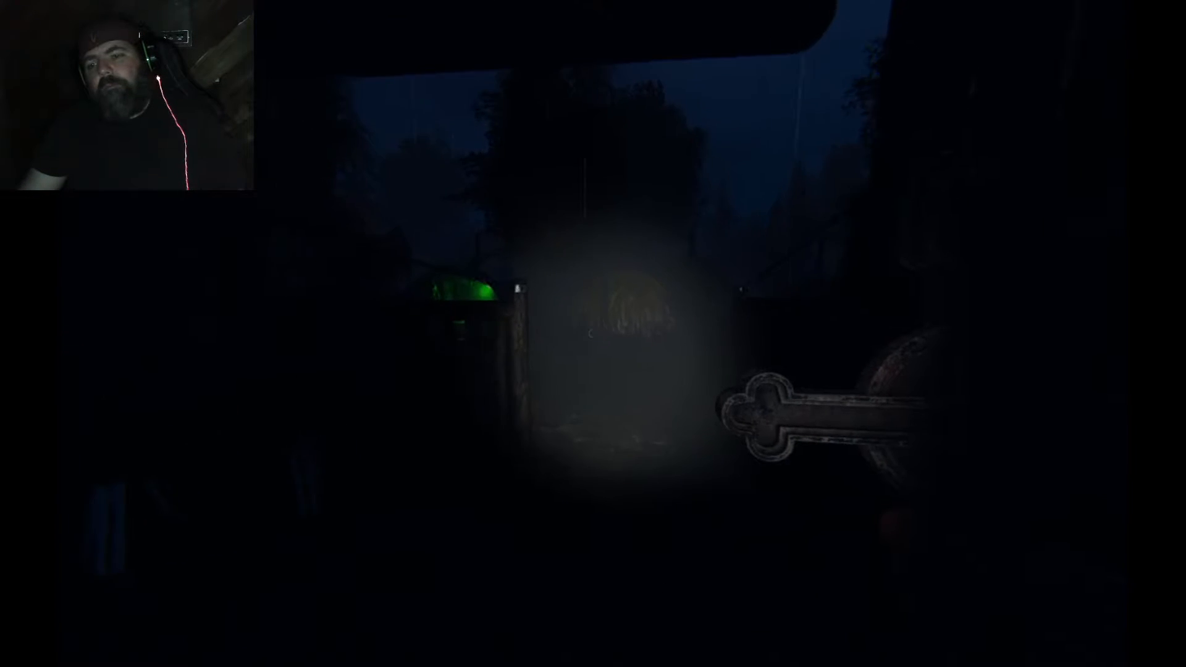
mouse_move(593, 334)
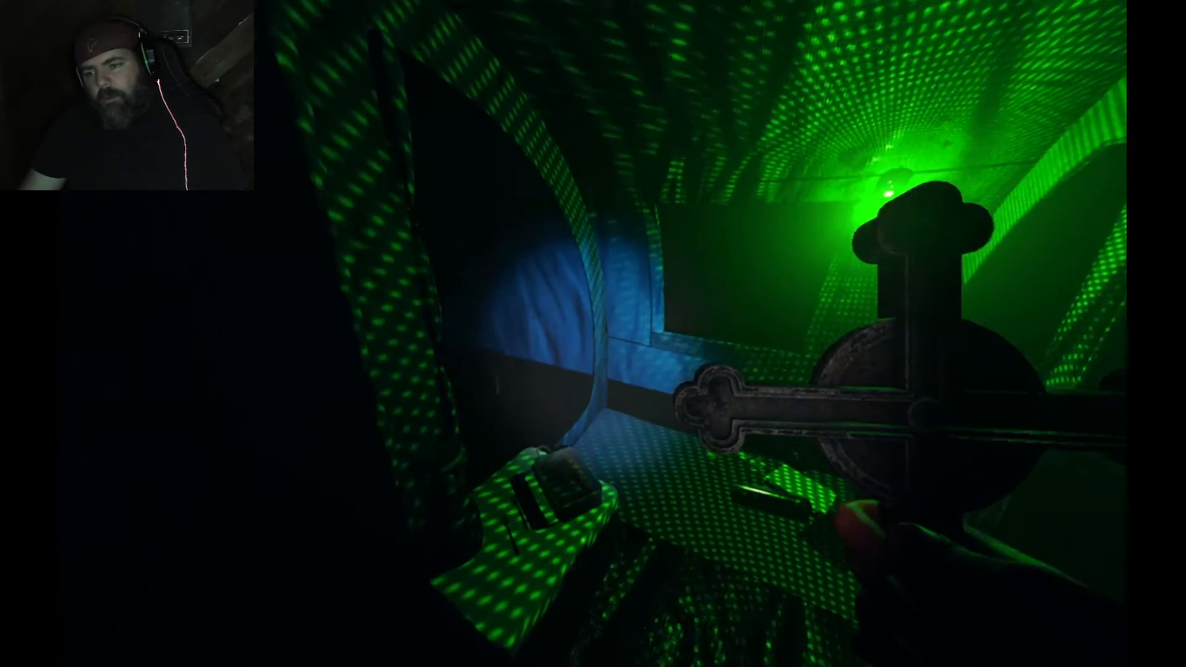
mouse_move(593, 334)
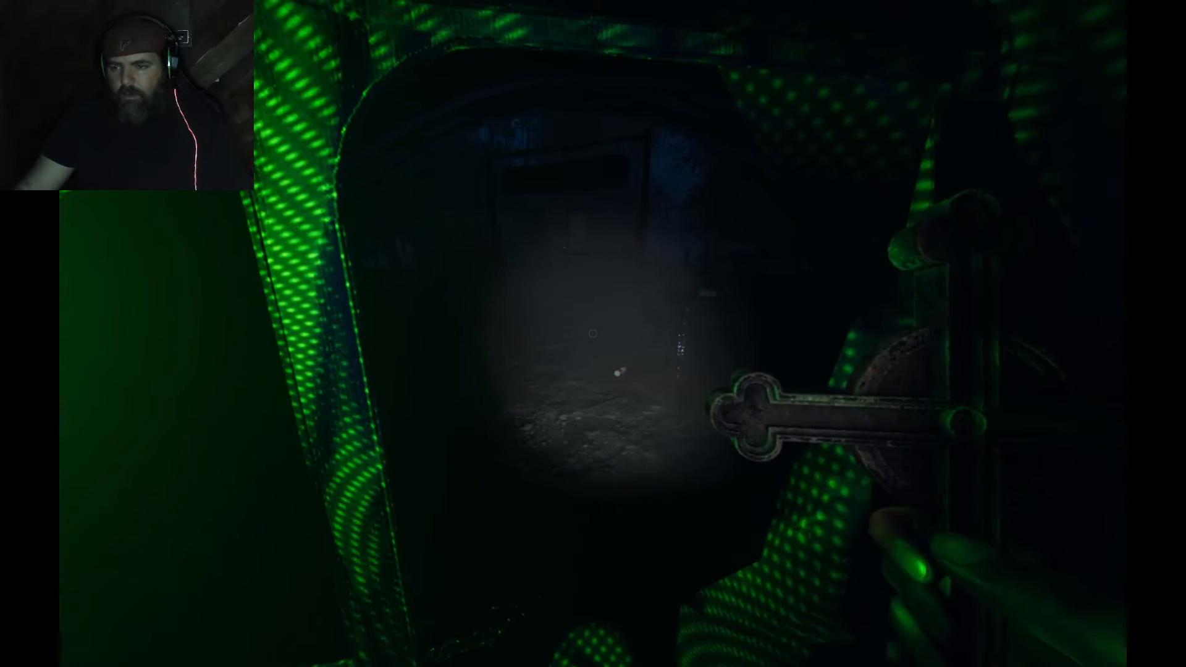
mouse_move(593, 333)
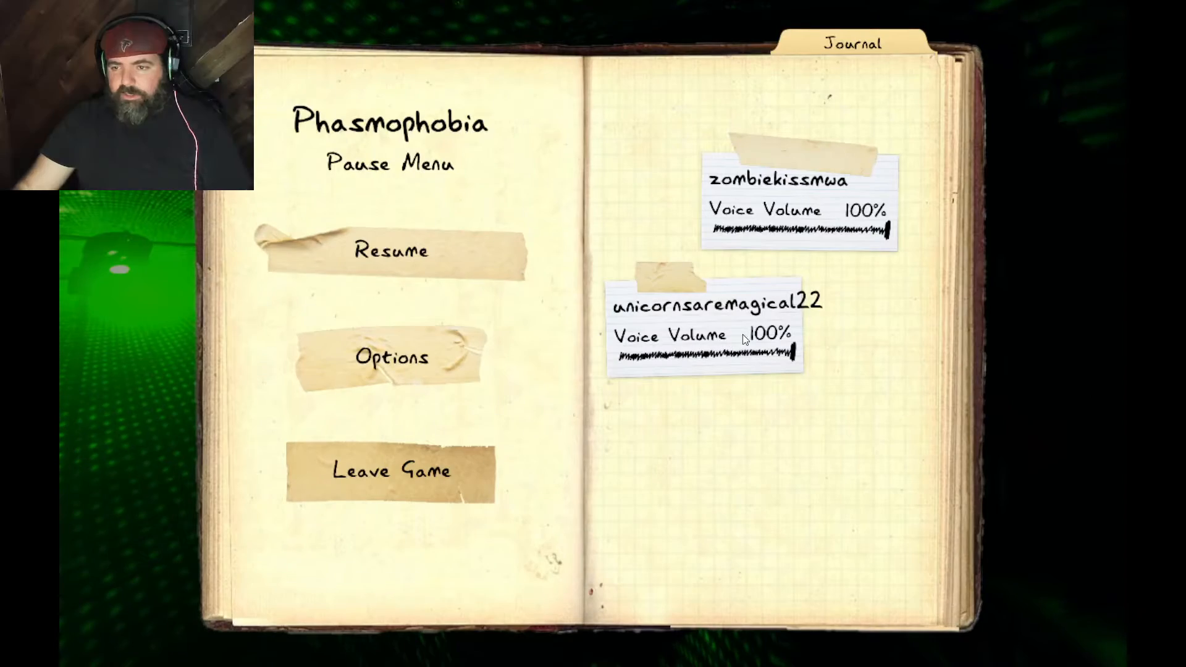
Step: Drop the video resolution down to 720x576 and resume play
left_click(390, 357)
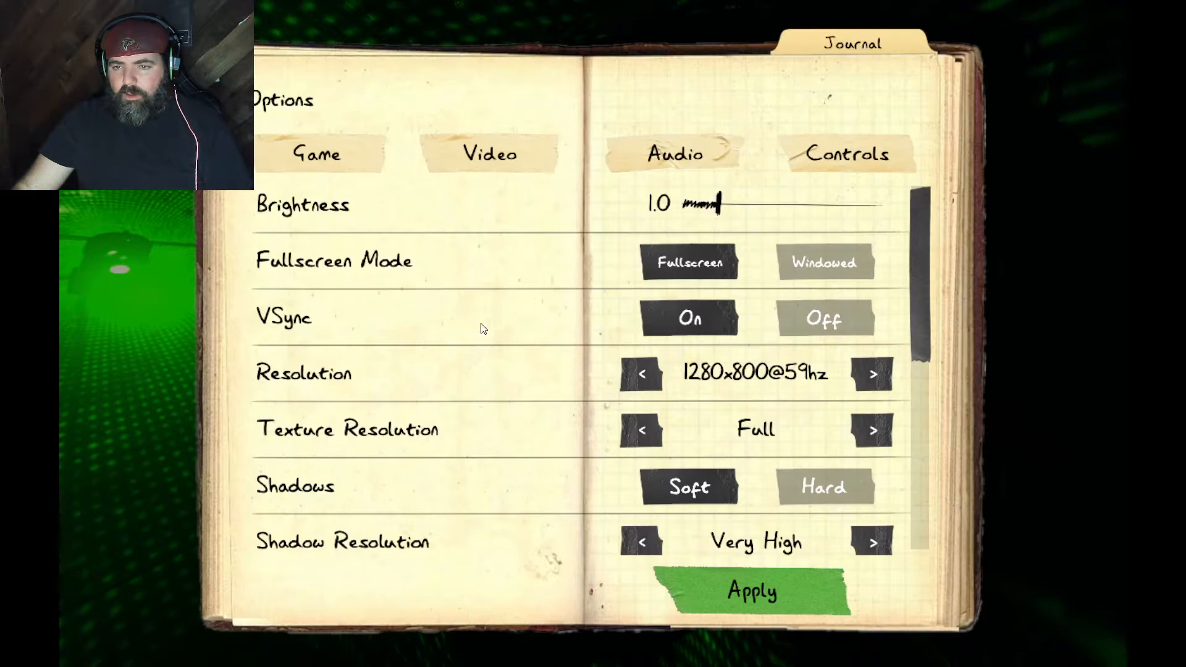
mouse_move(768, 484)
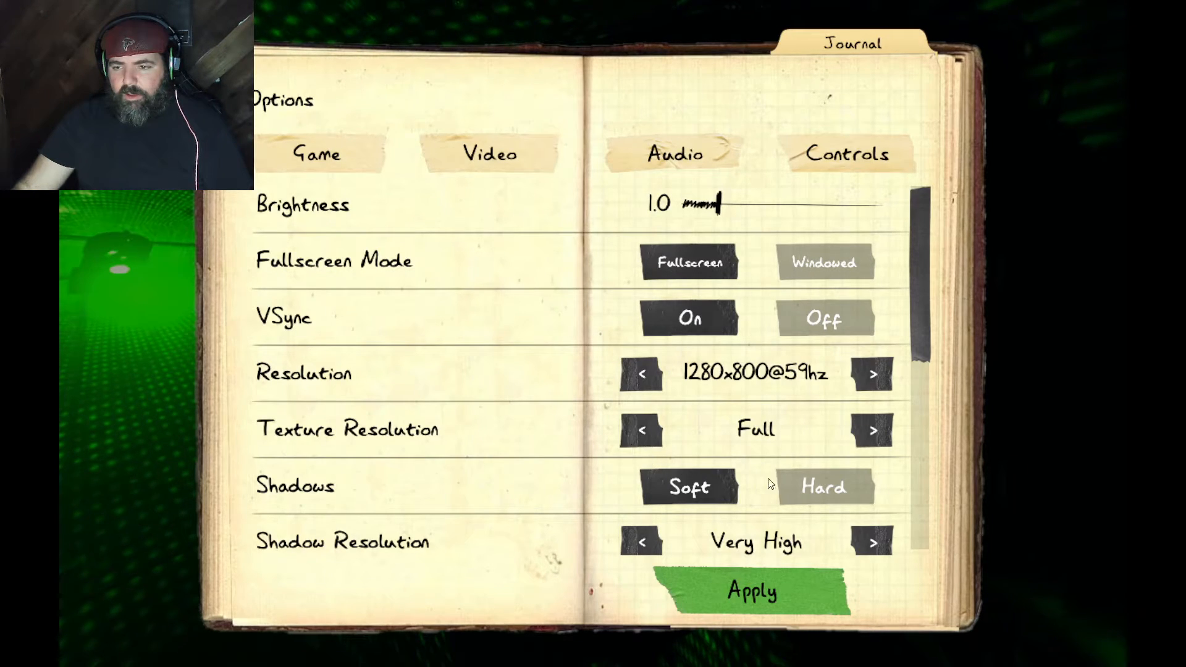
mouse_move(658, 403)
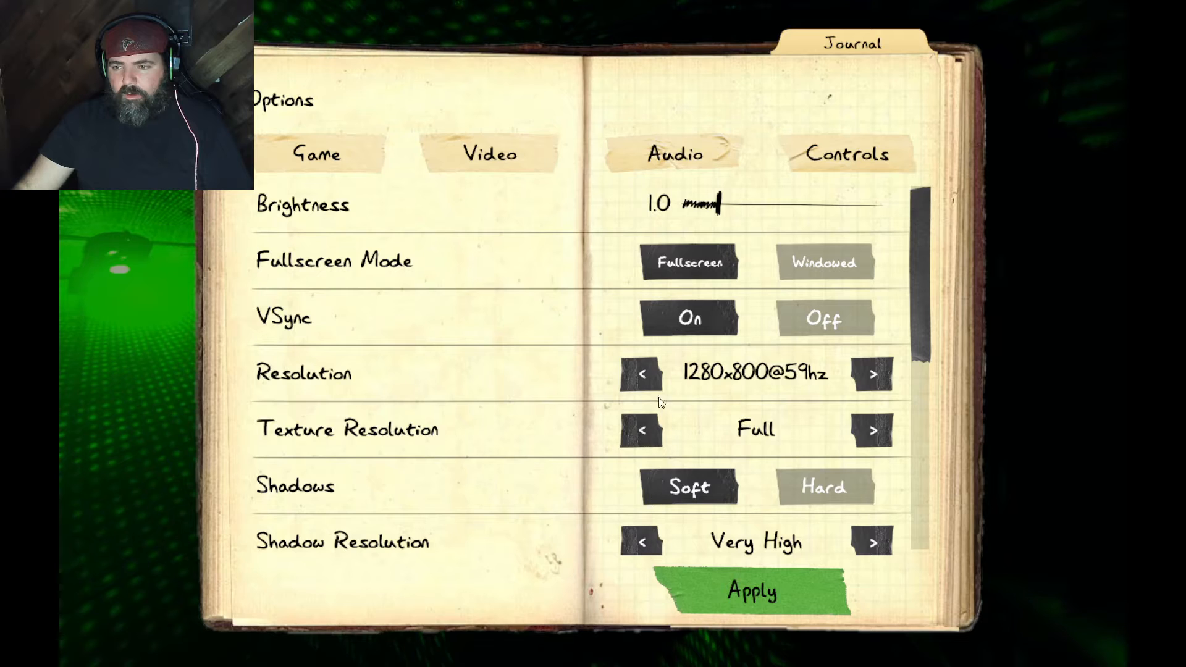
left_click(641, 374)
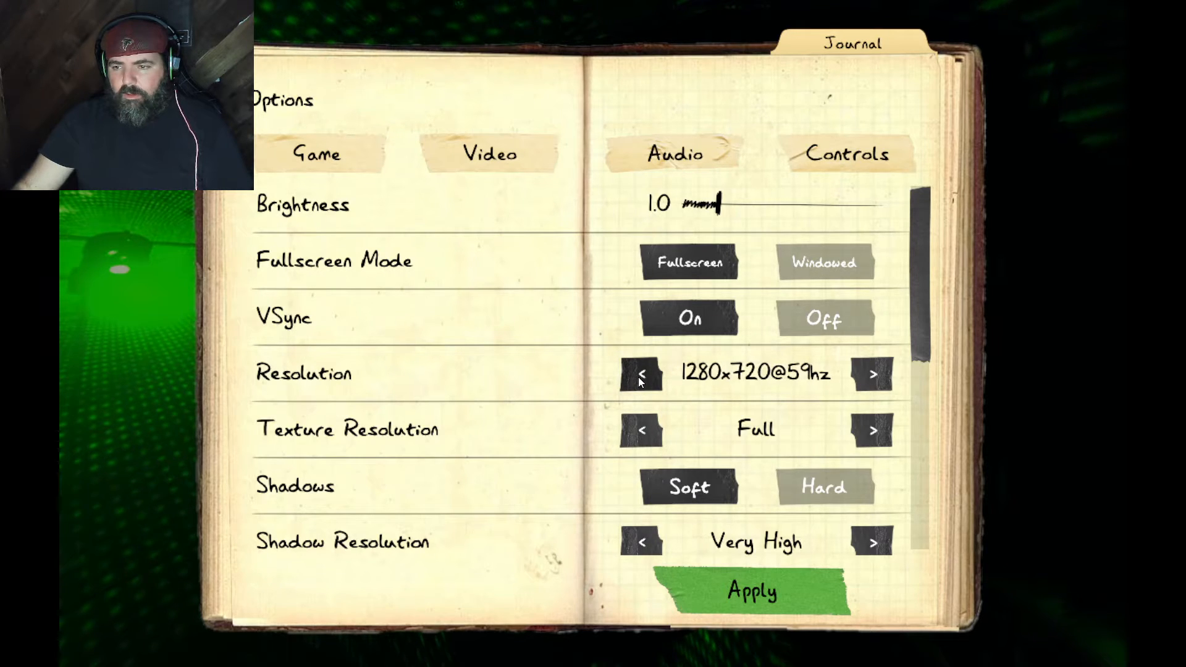
left_click(642, 374)
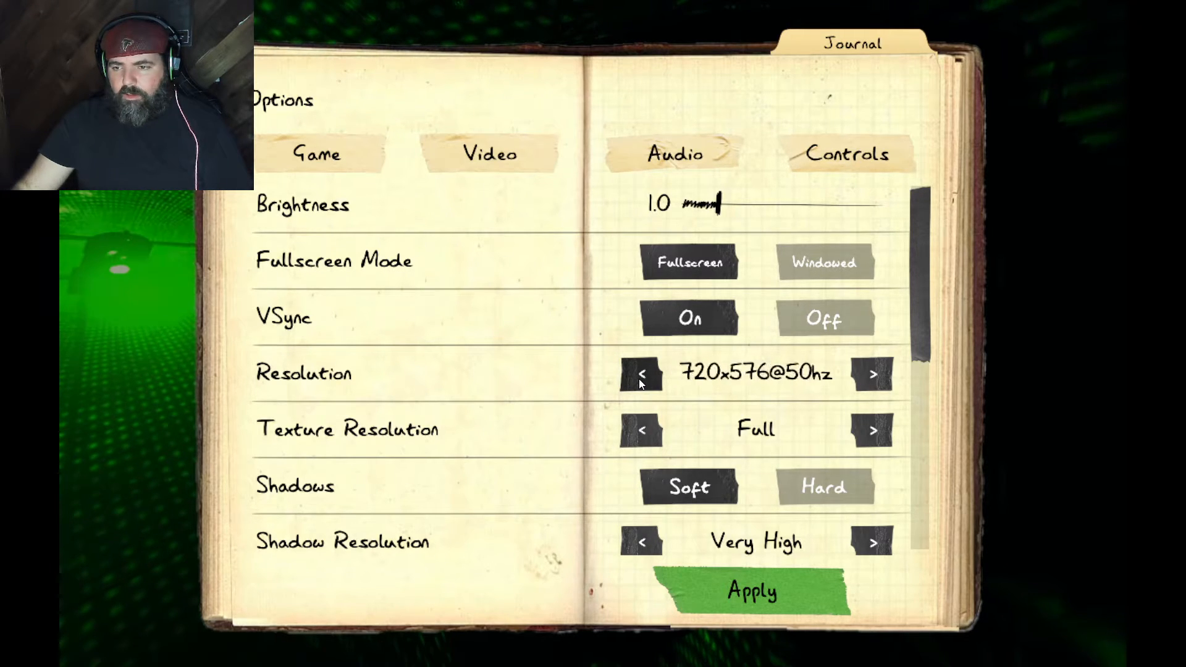
left_click(749, 592)
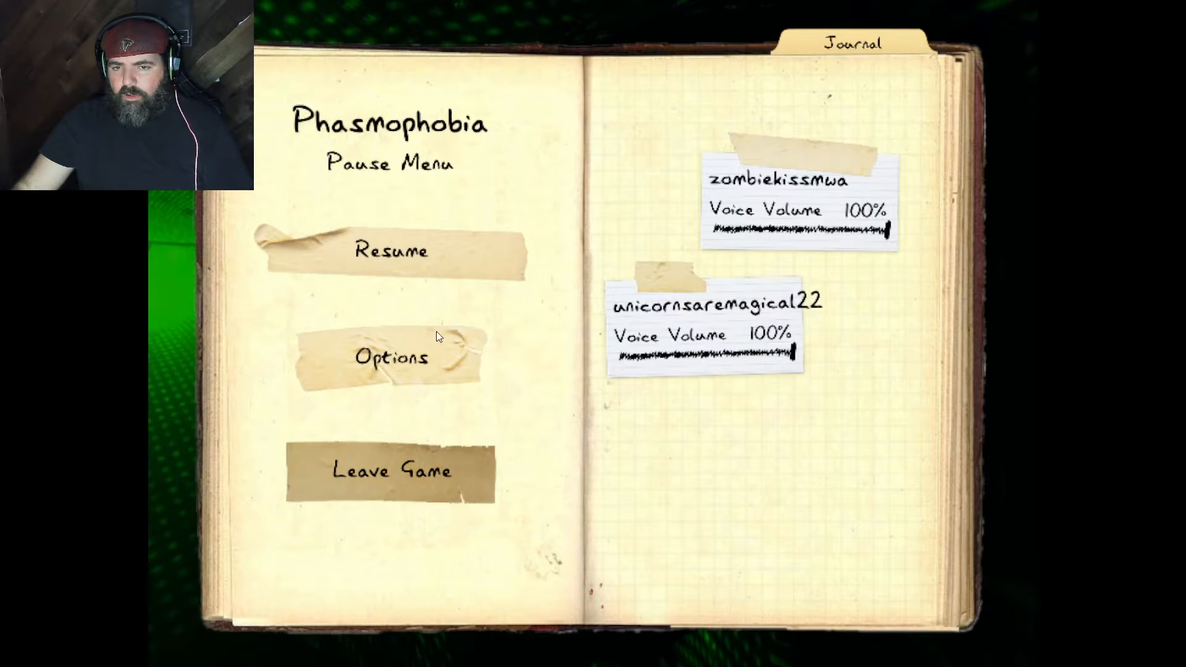
left_click(388, 250)
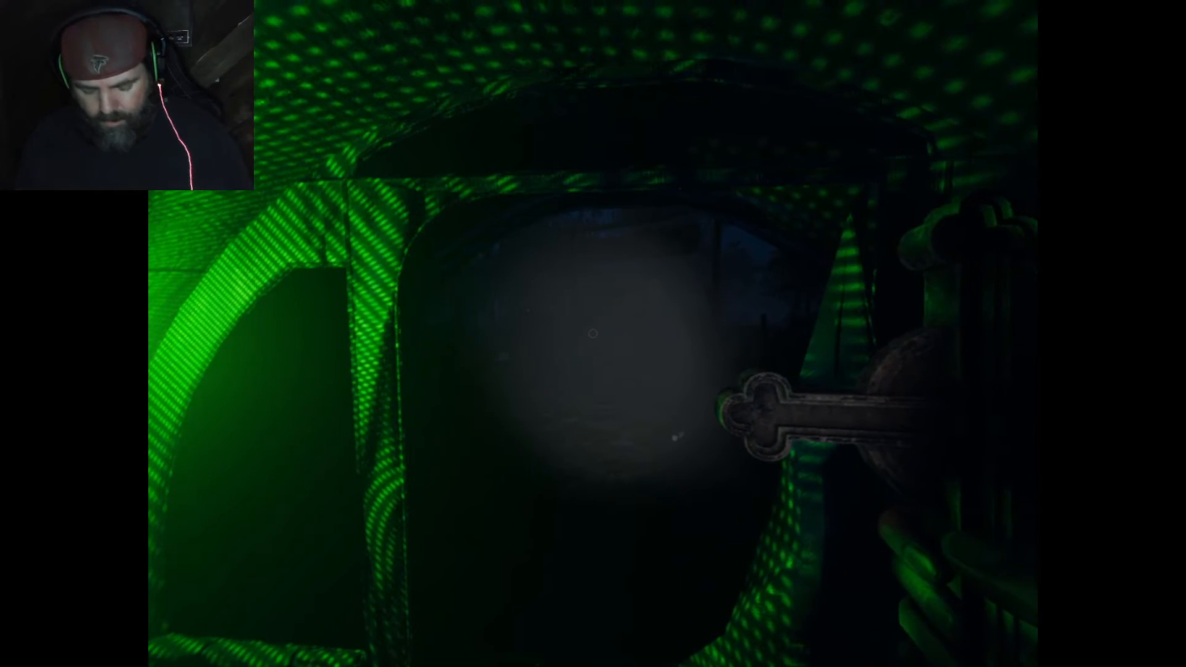
Step: Raise the resolution through 1280x720 to 1680x1050@59hz, then return to the game
key("Escape")
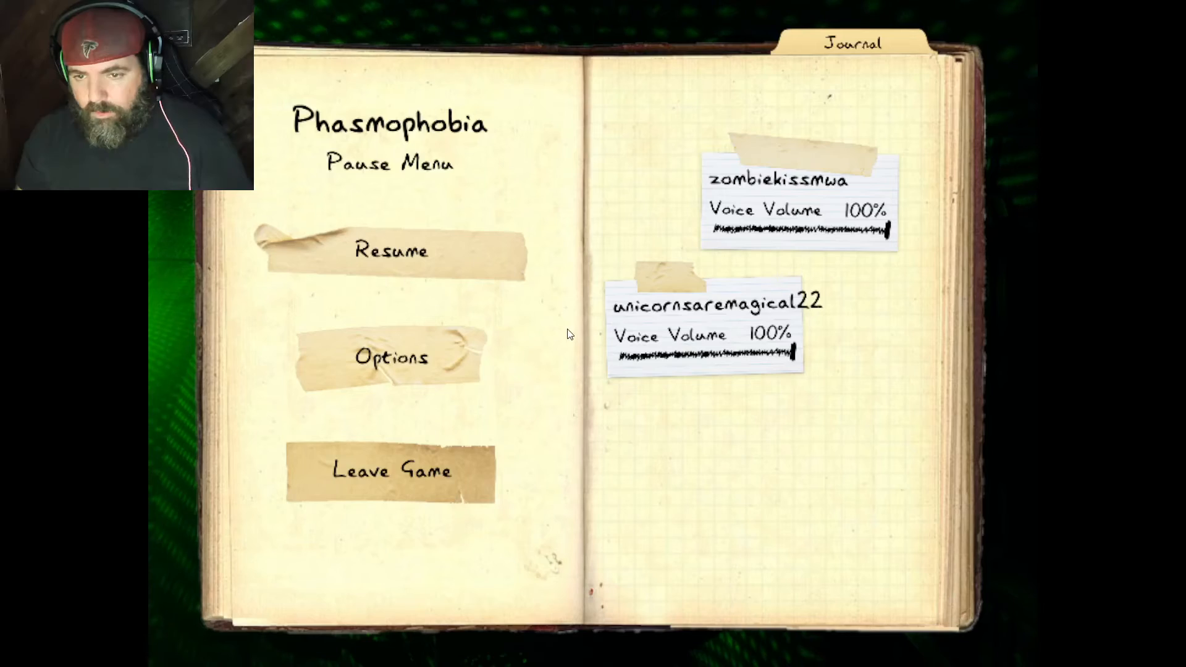
left_click(390, 250)
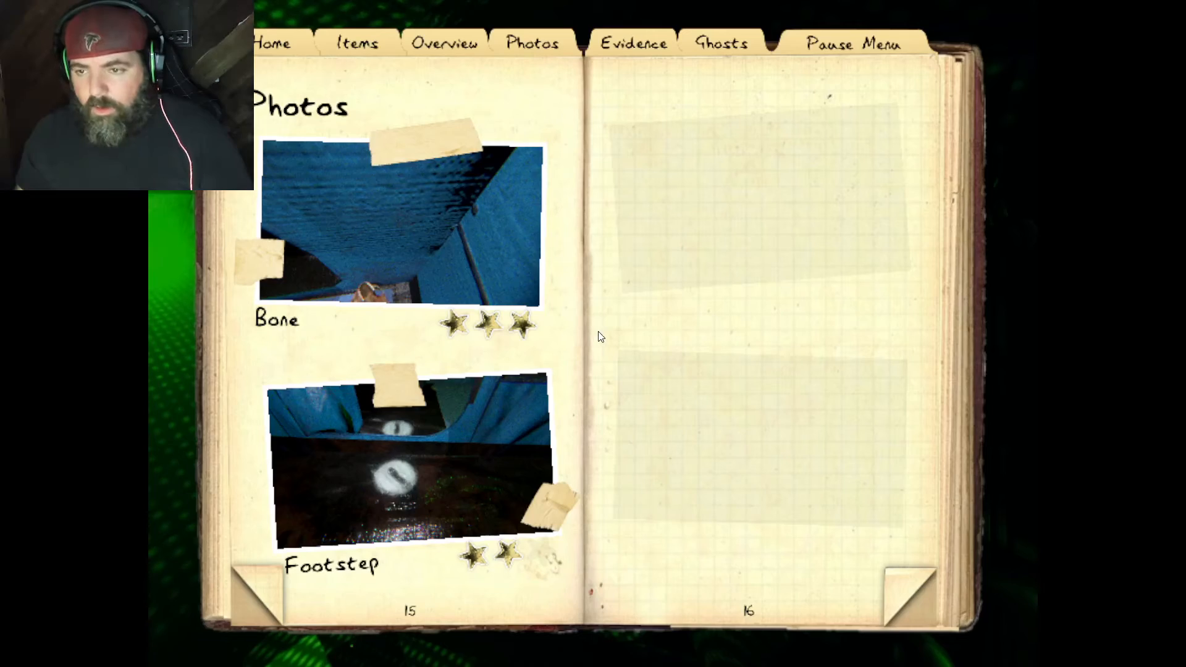
left_click(849, 43)
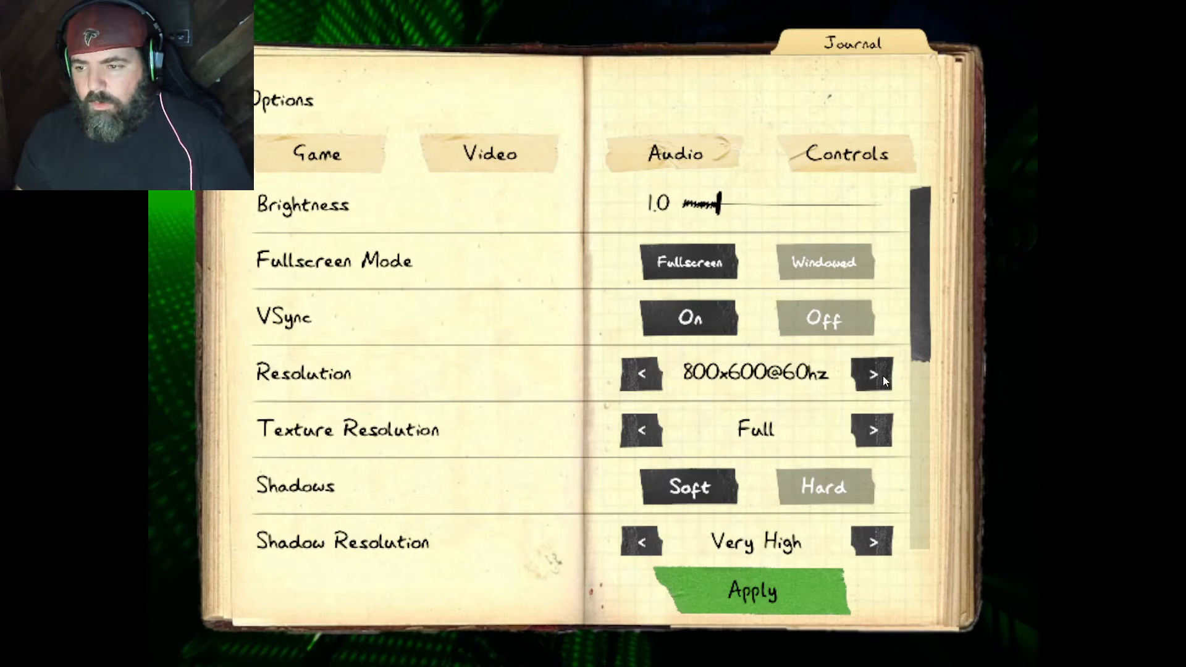
left_click(872, 375)
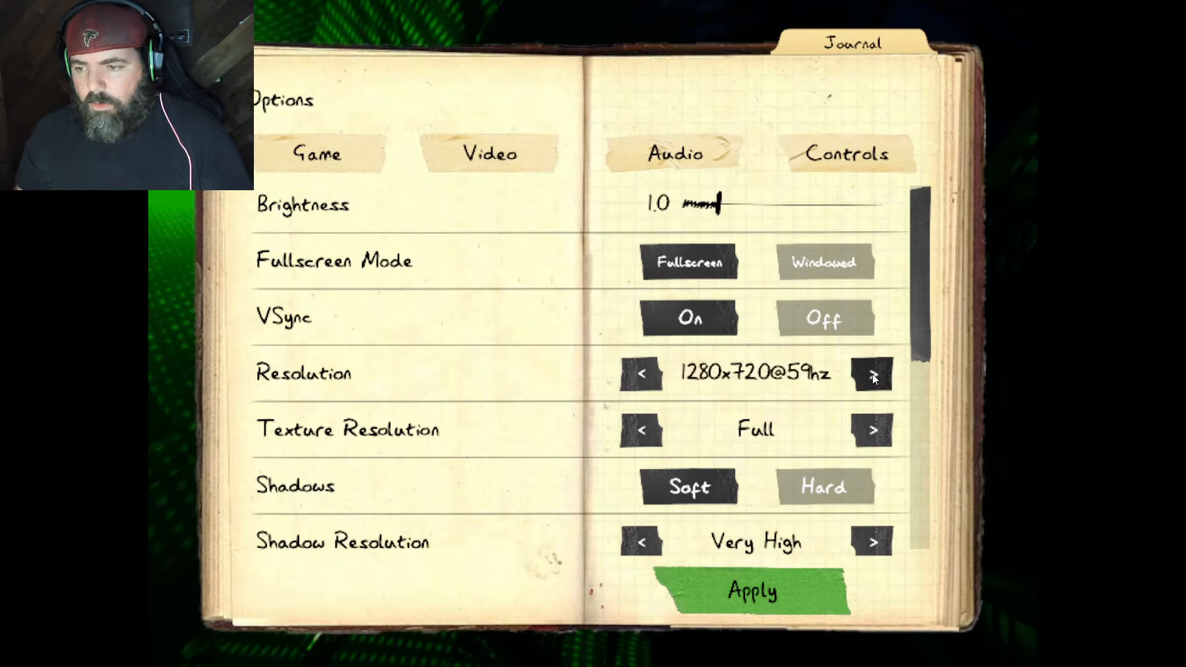
left_click(869, 374)
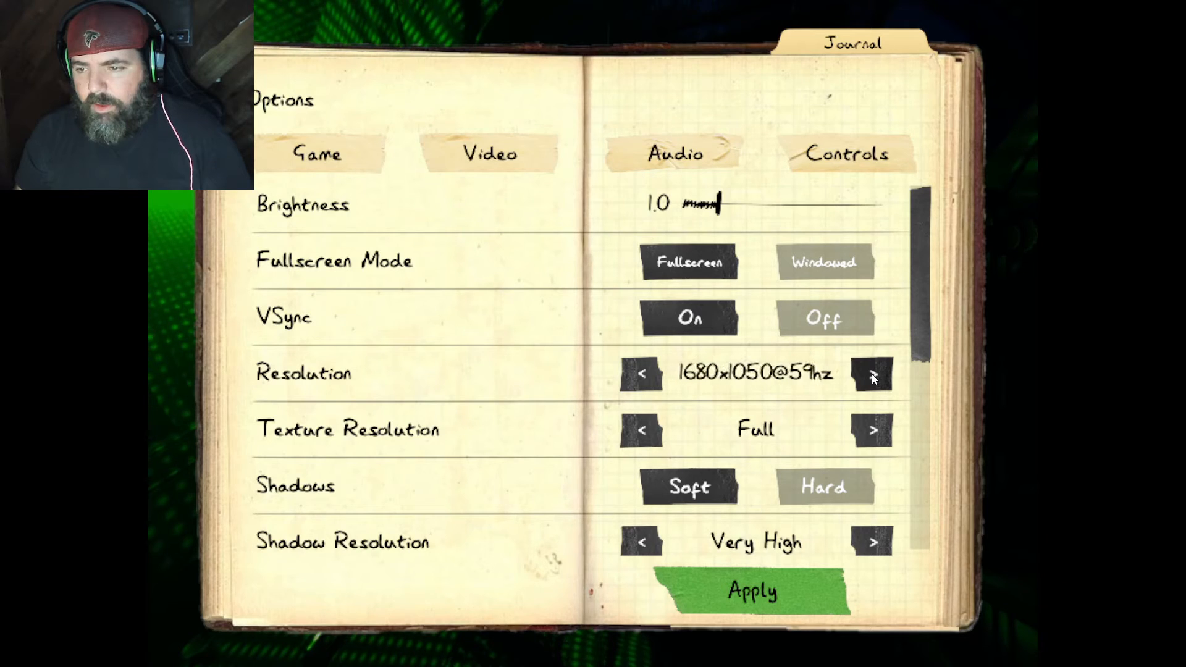
left_click(870, 374)
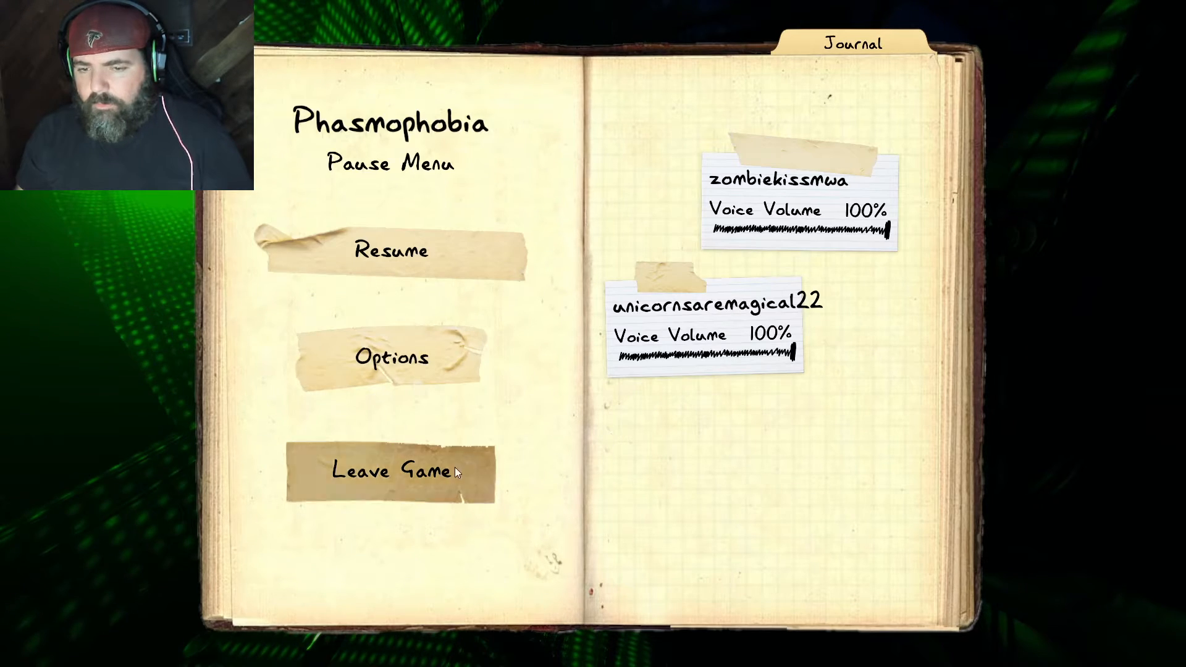
left_click(387, 250)
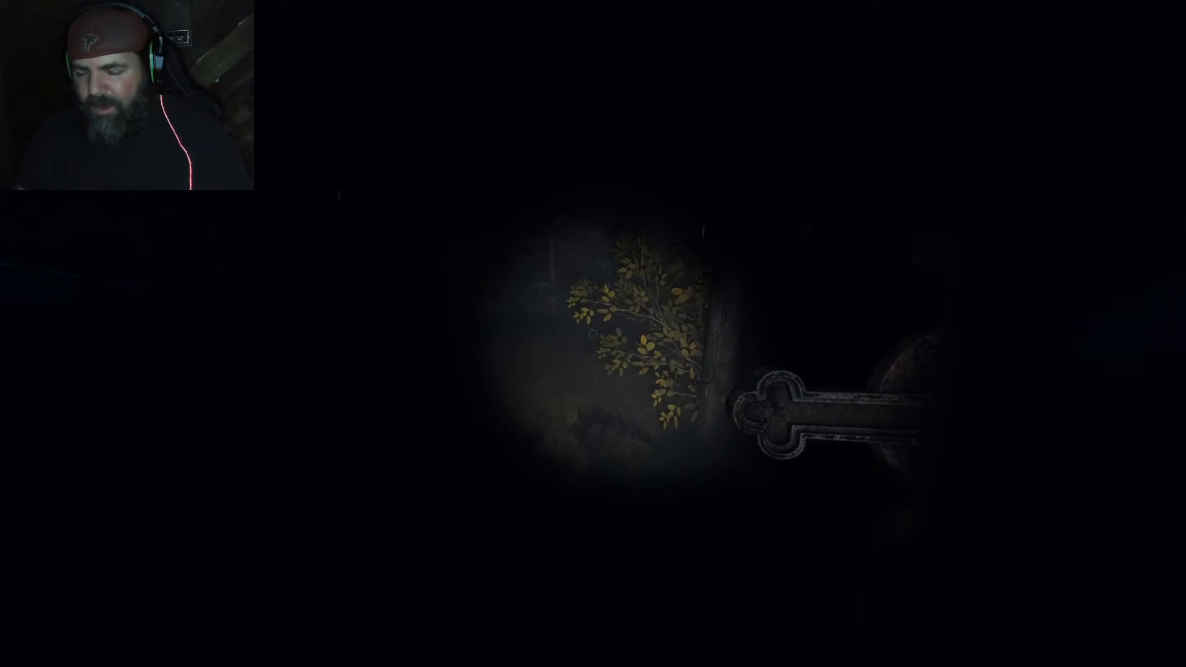
mouse_move(593, 333)
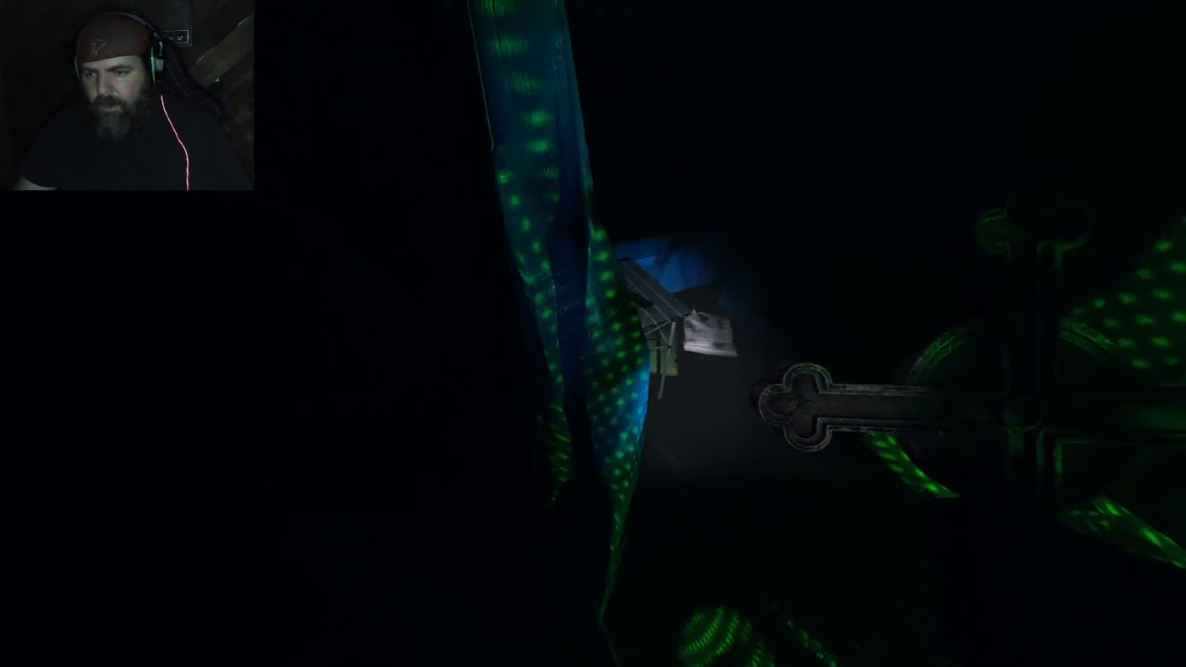
mouse_move(593, 334)
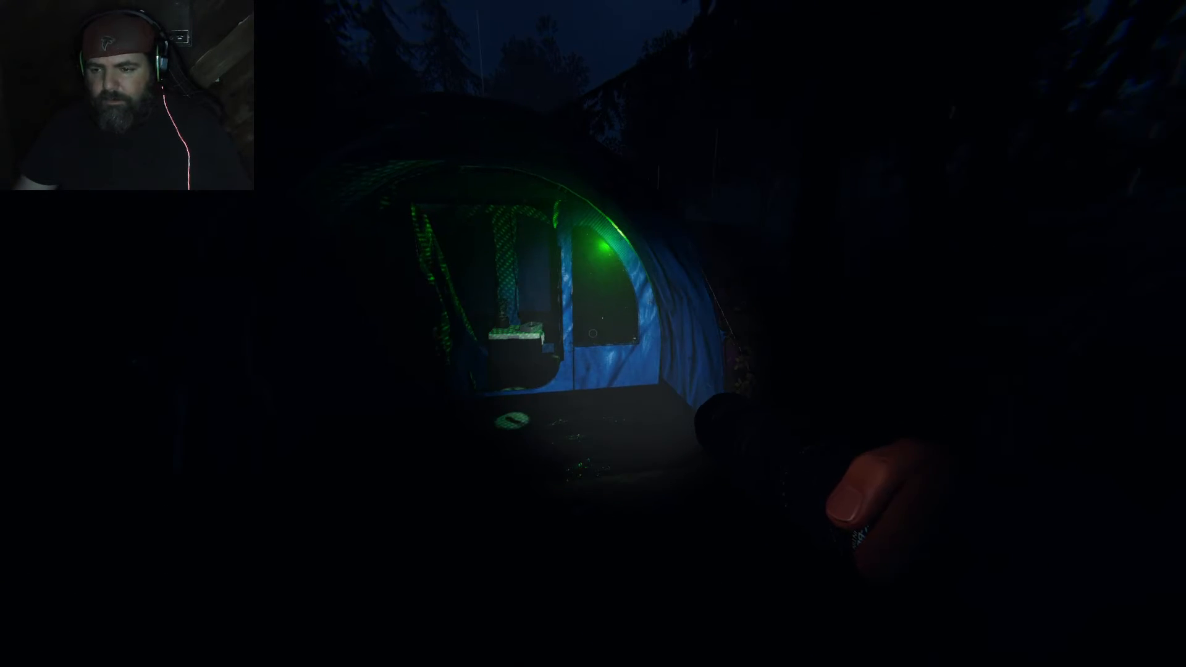
mouse_move(593, 334)
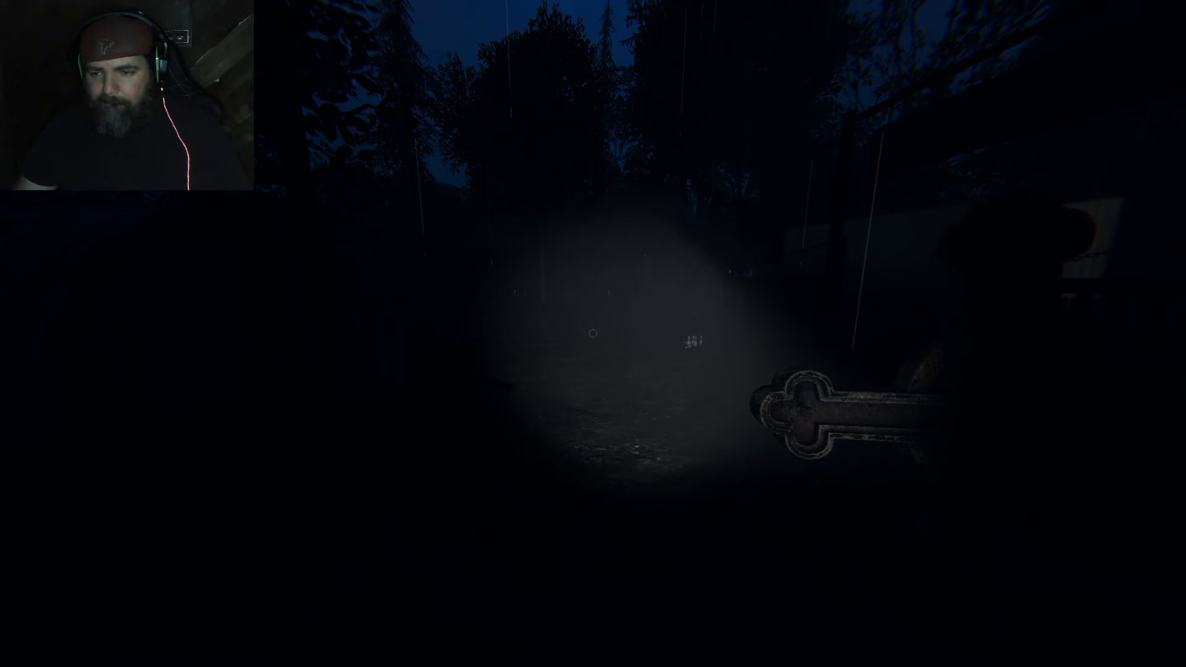
mouse_move(593, 333)
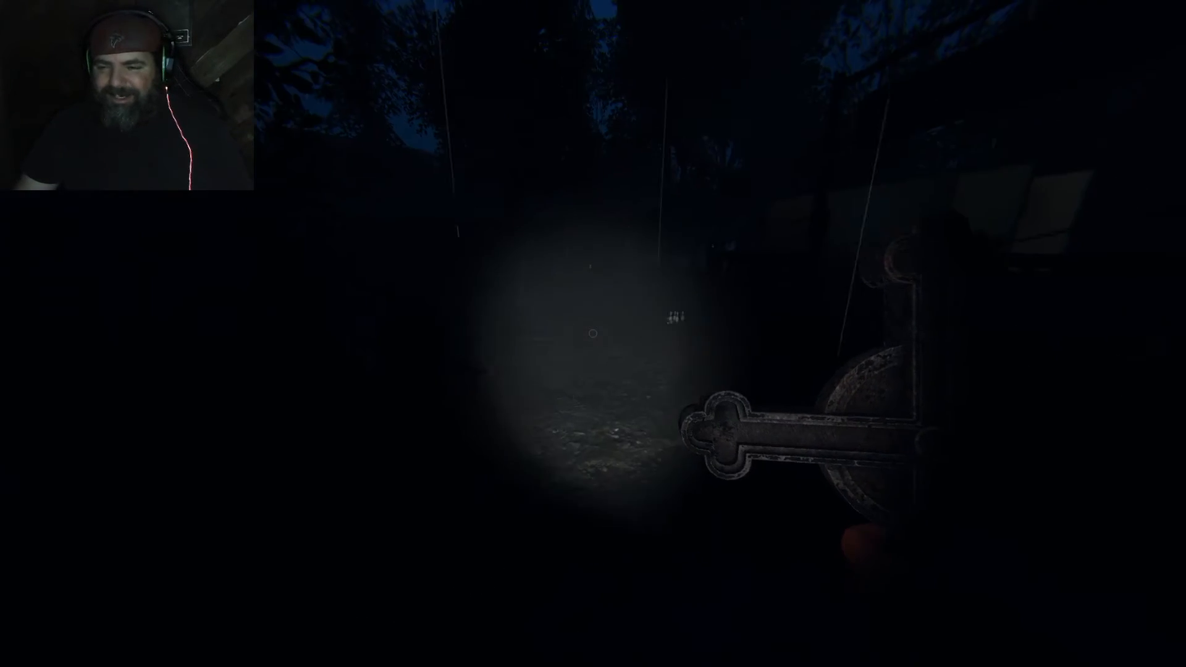
mouse_move(593, 333)
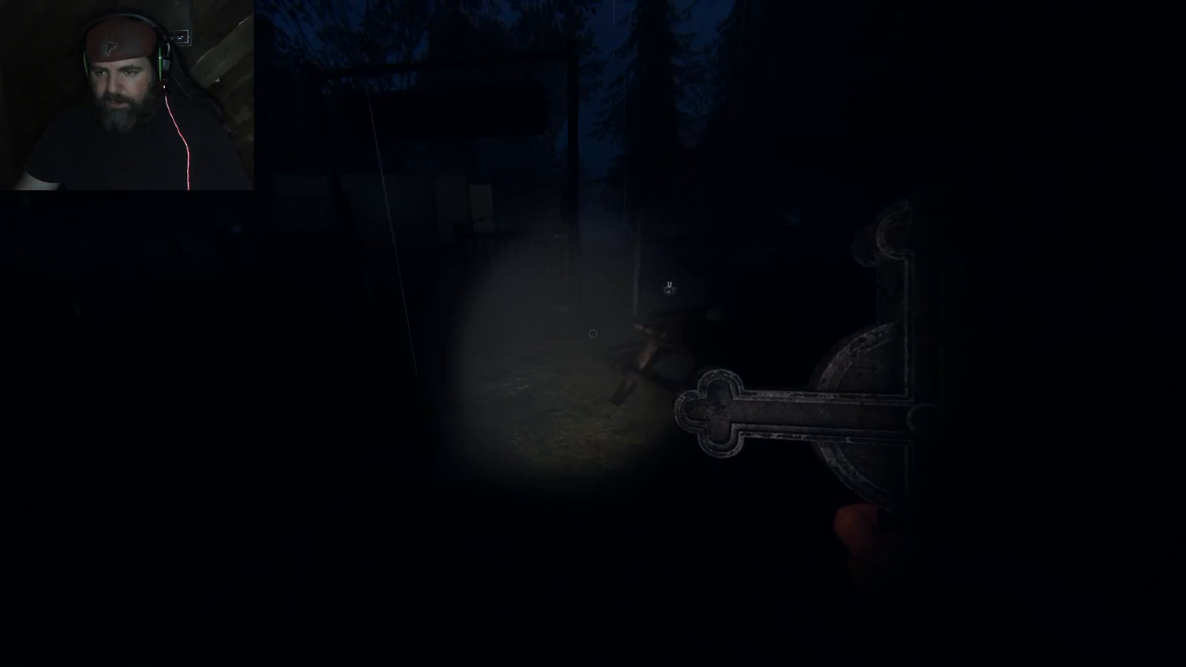
mouse_move(593, 333)
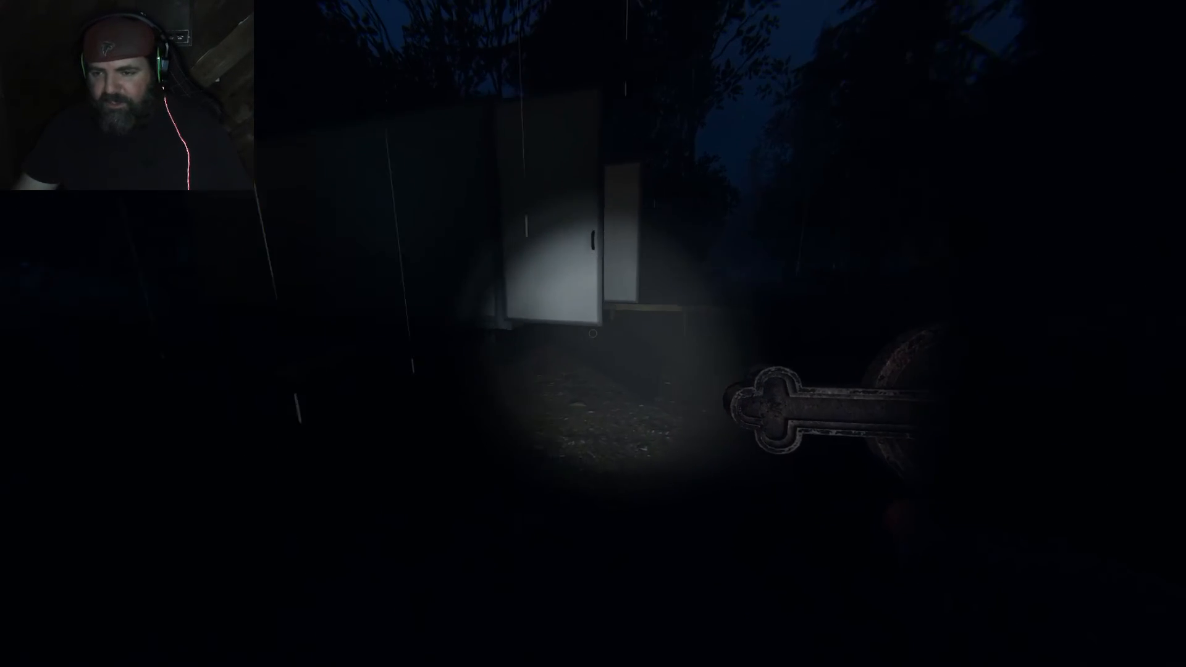
mouse_move(593, 334)
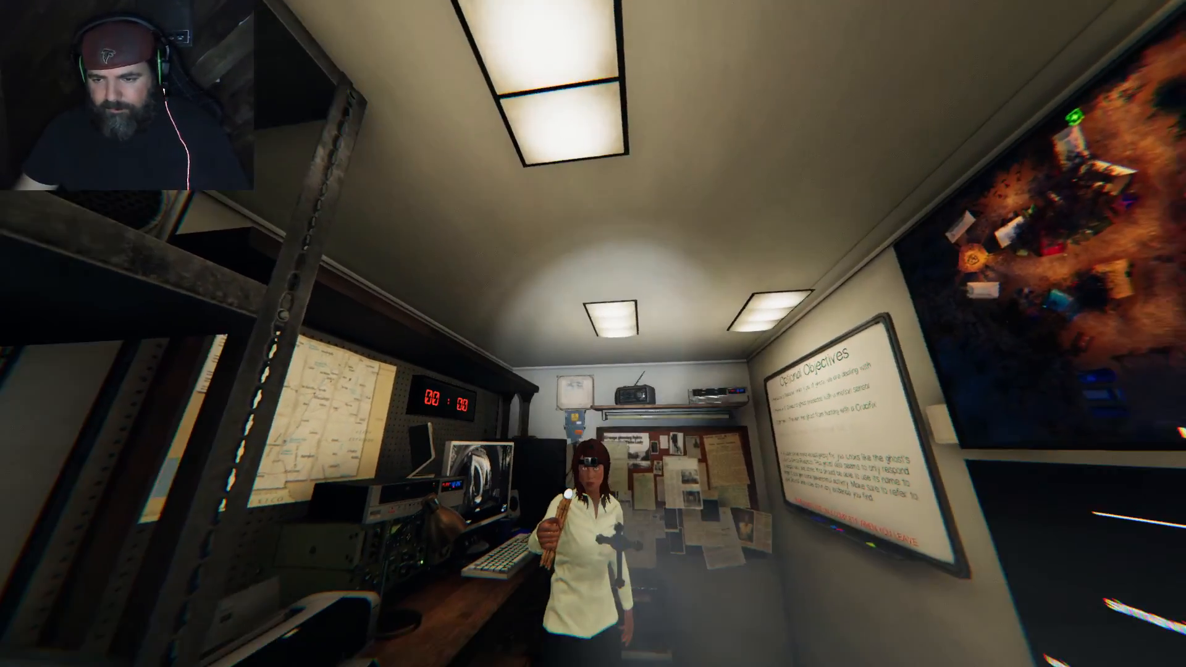
mouse_move(592, 334)
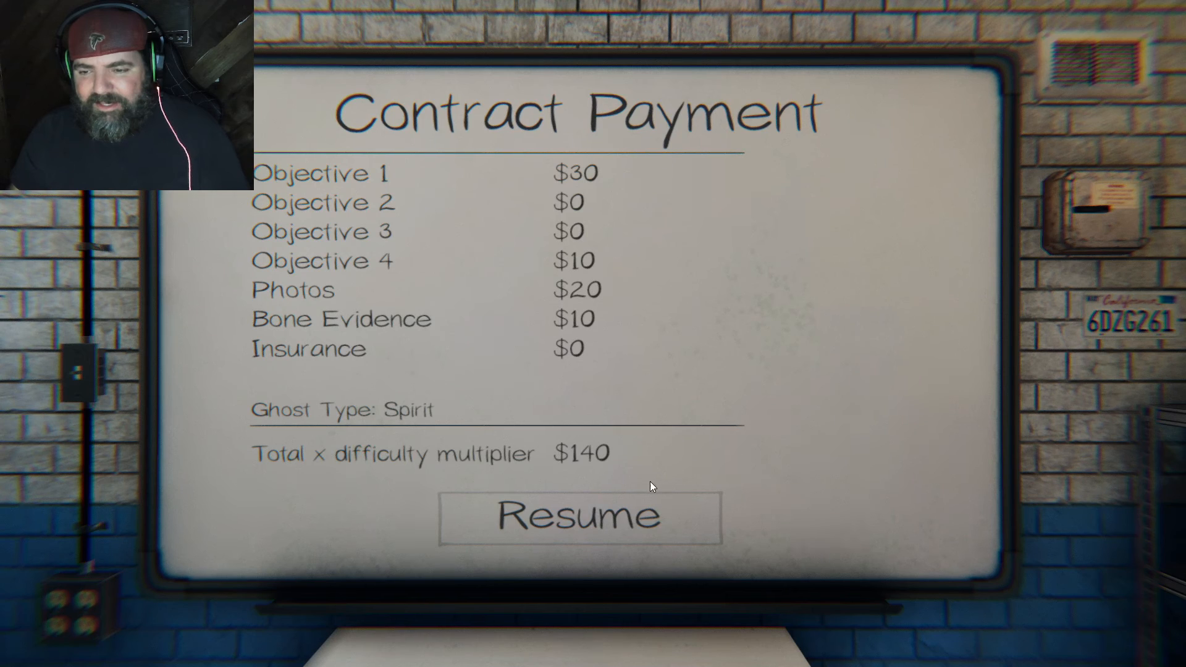
mouse_move(650, 514)
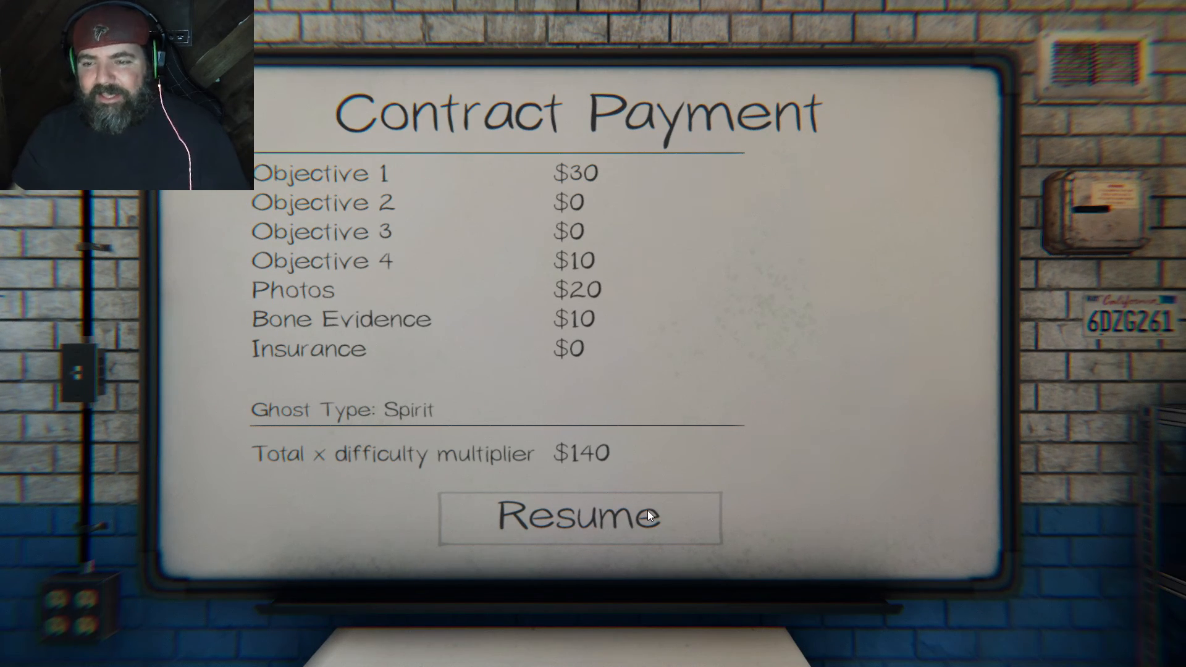